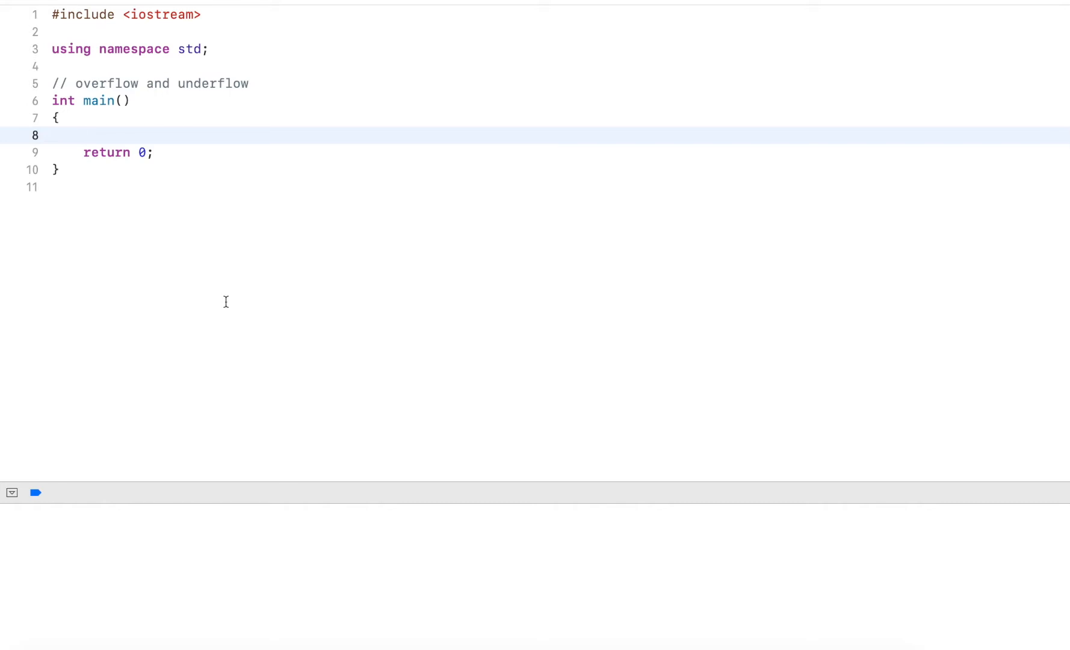
- Declare the integer variable with 'int value;' inside main
type("int value;")
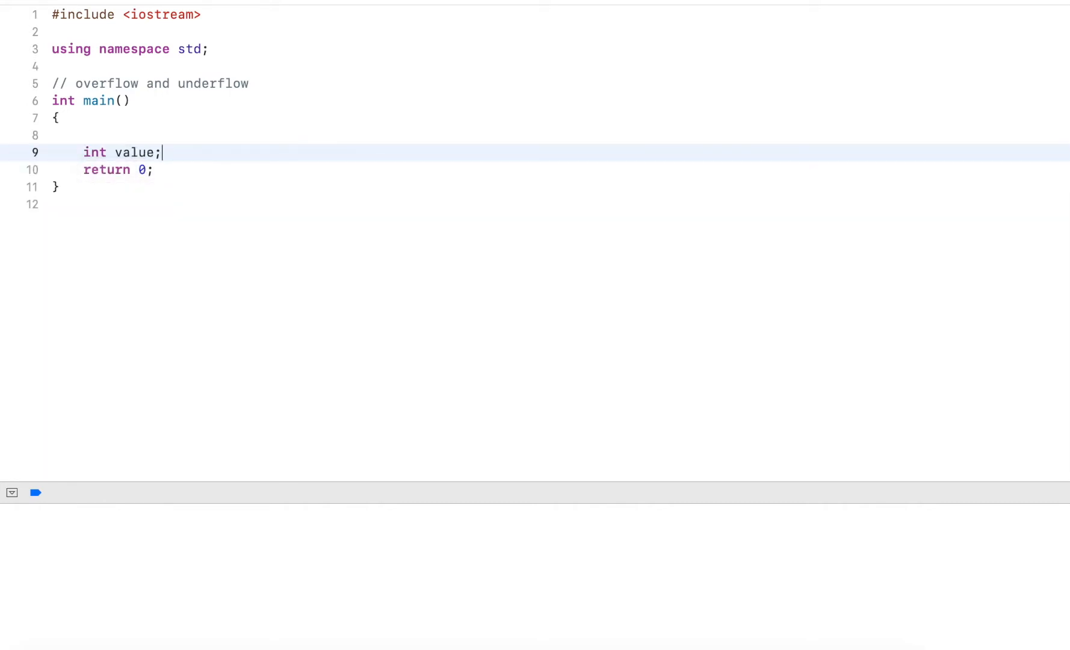
mouse_move(87, 183)
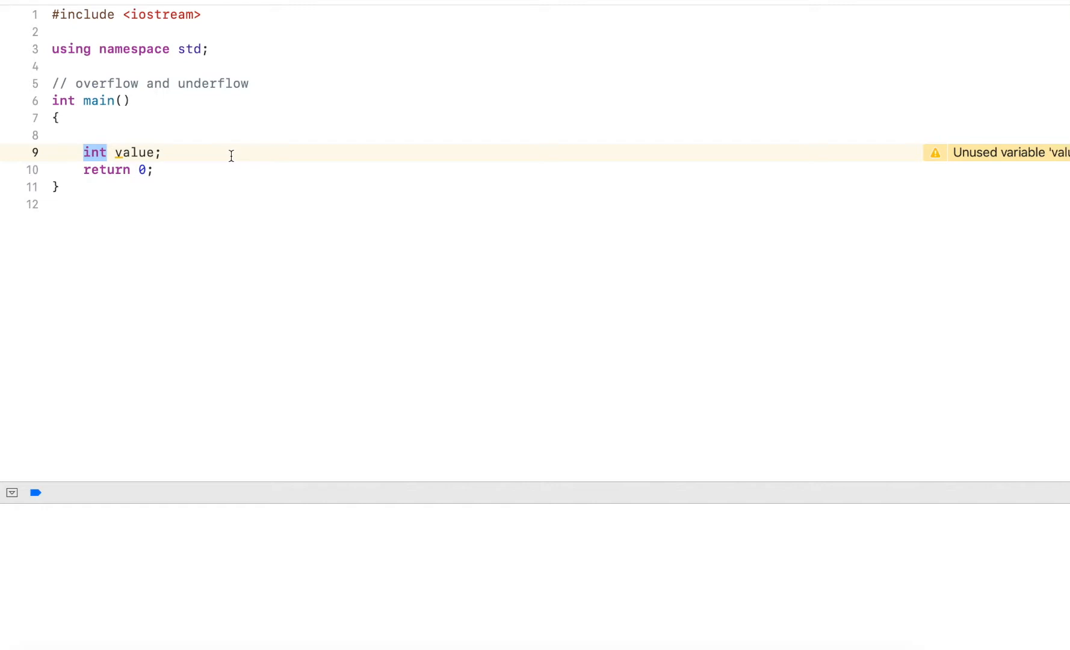
mouse_move(125, 138)
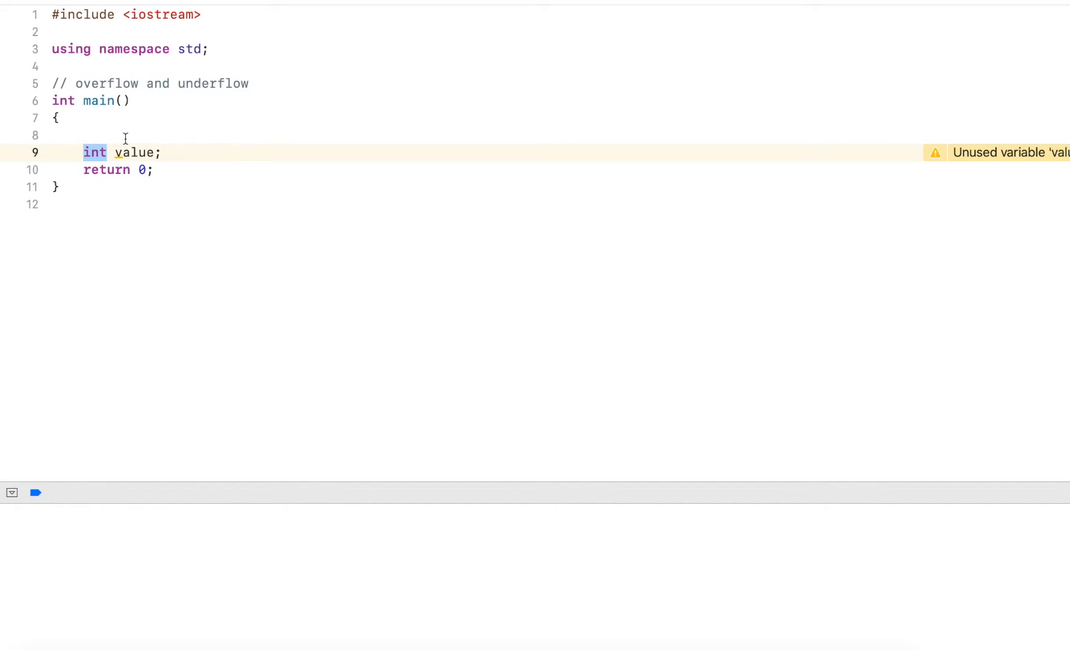
type("// range from -2147483648 to 2147483647")
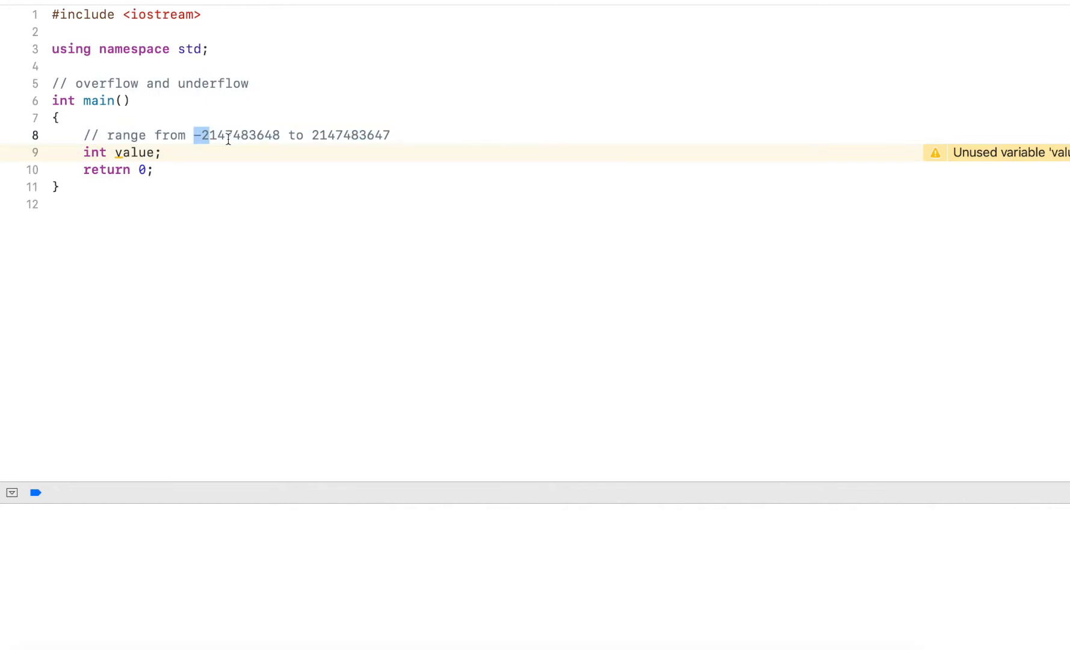
mouse_move(313, 141)
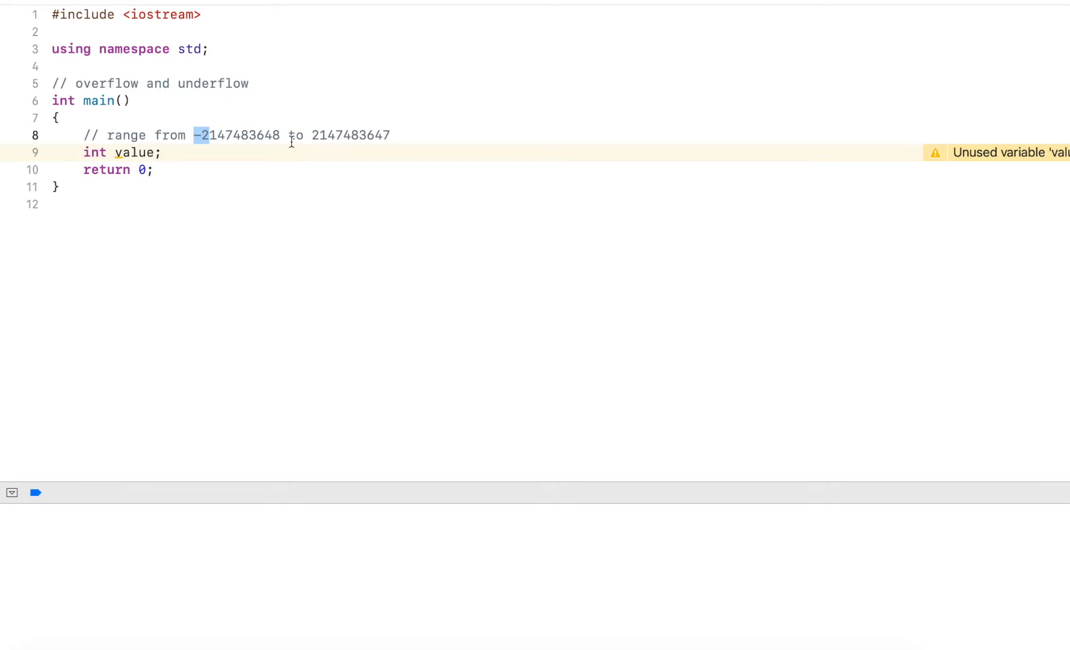
left_click(280, 134)
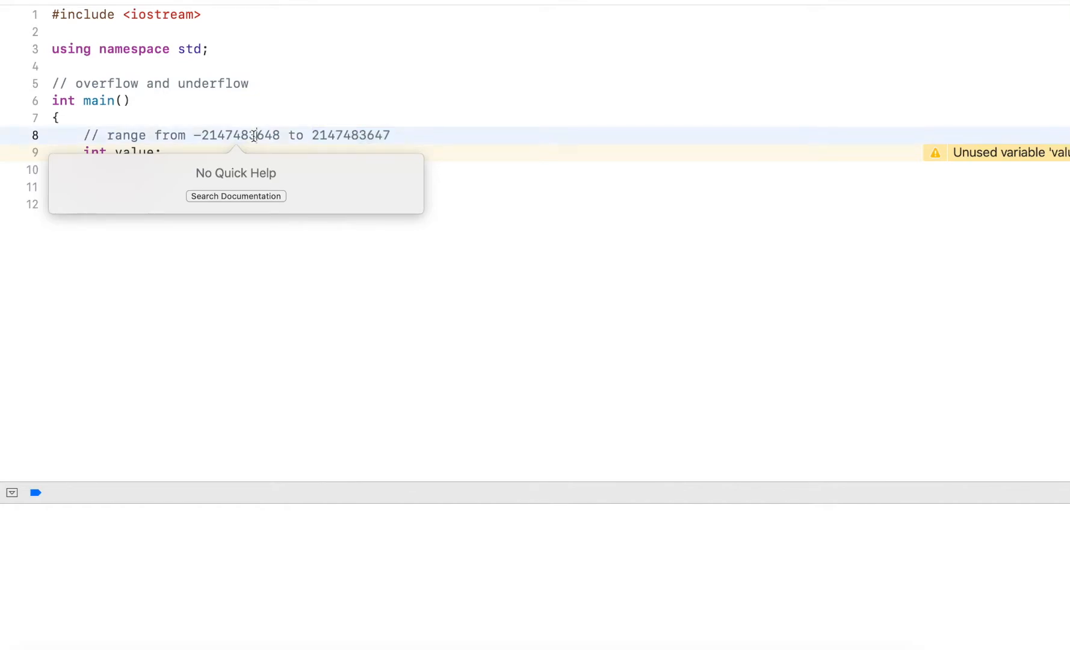
double_click(240, 135)
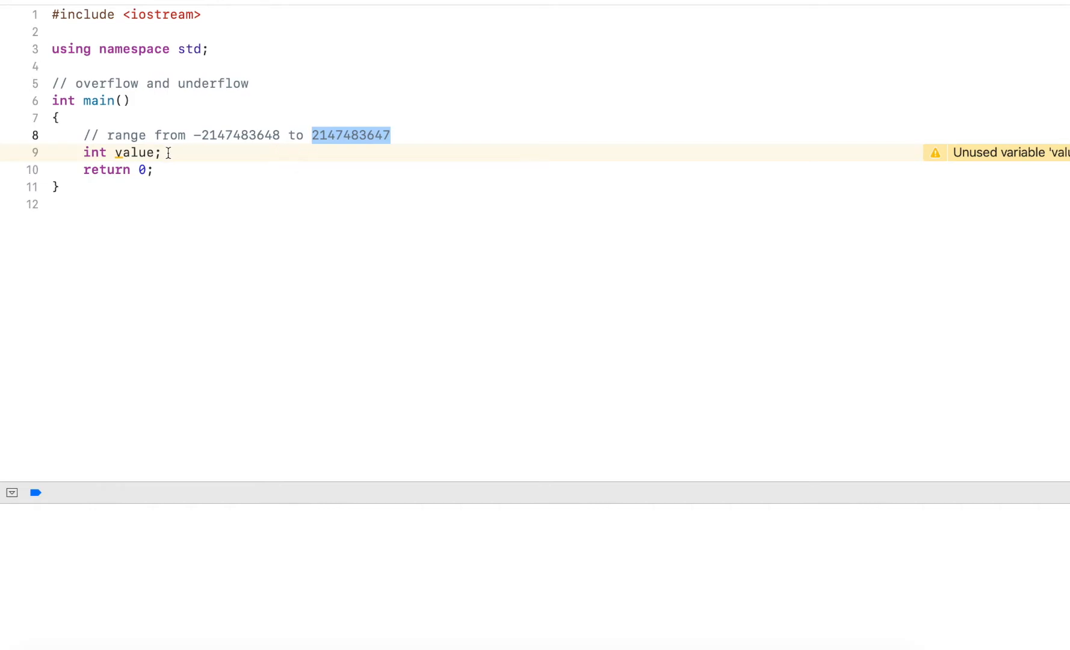
- Initialise value to 10 and add the line 'value = value + 1;'
type("=")
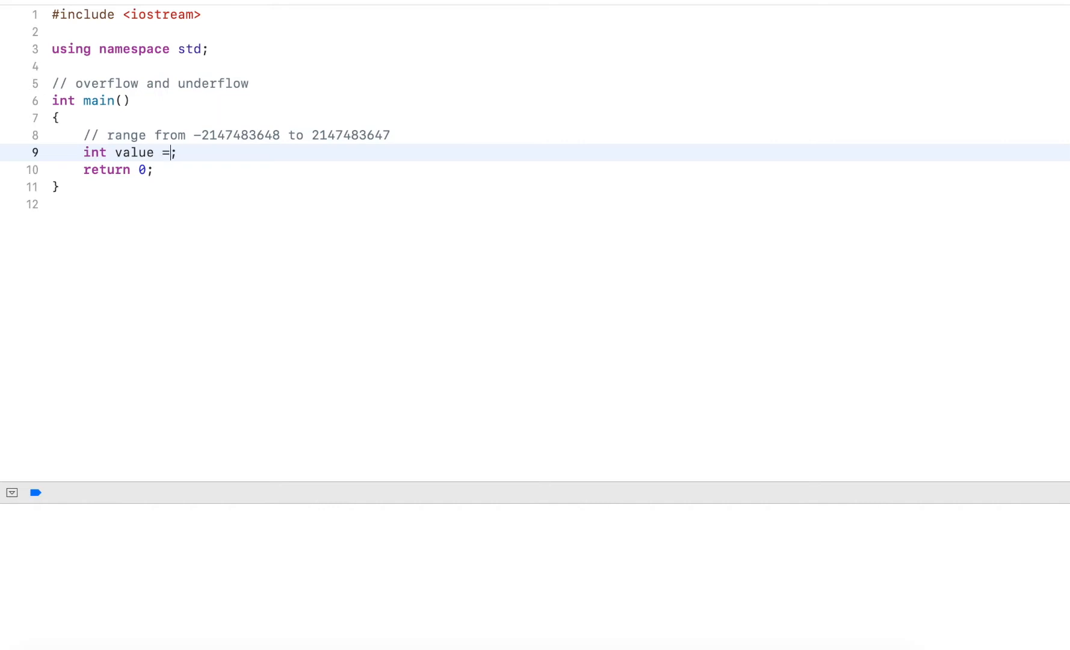
type("10")
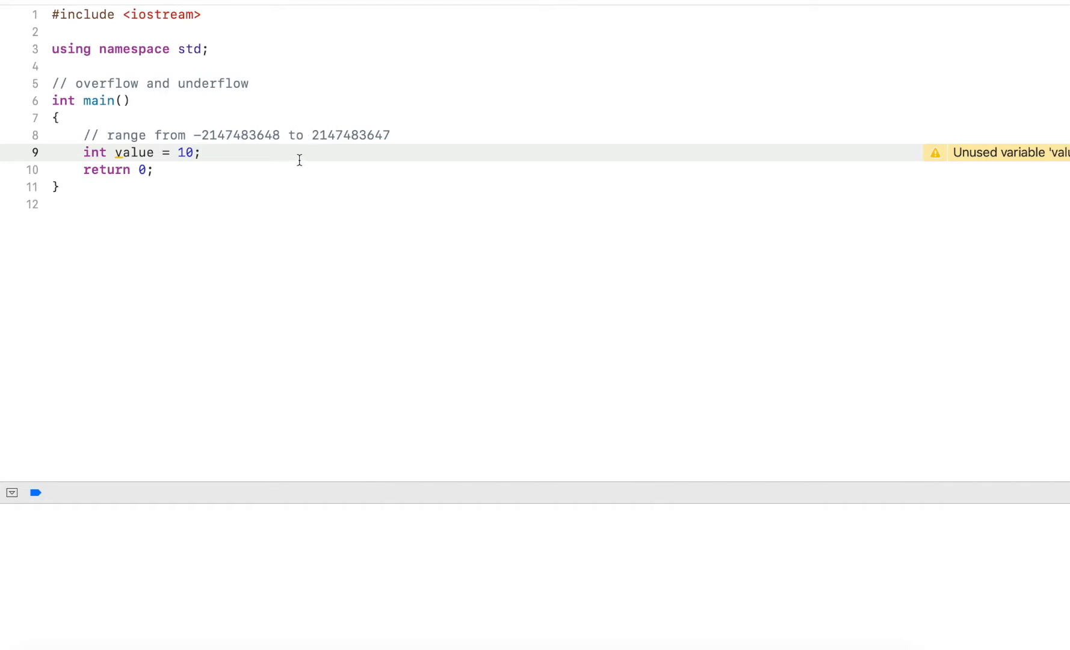
left_click(200, 153)
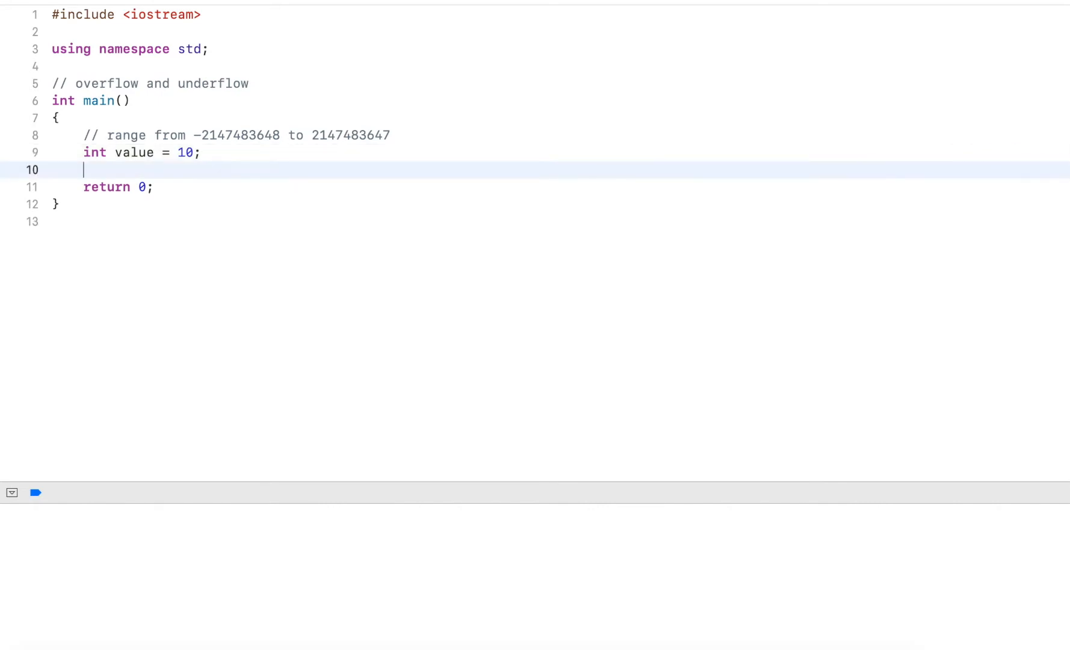
type("value =")
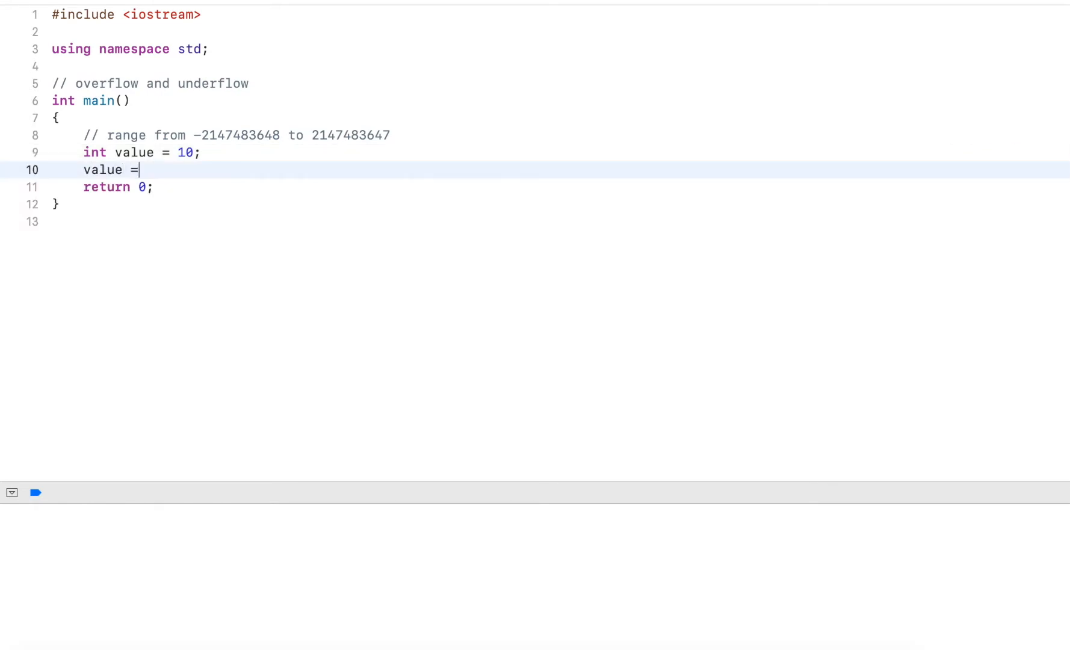
type("value +")
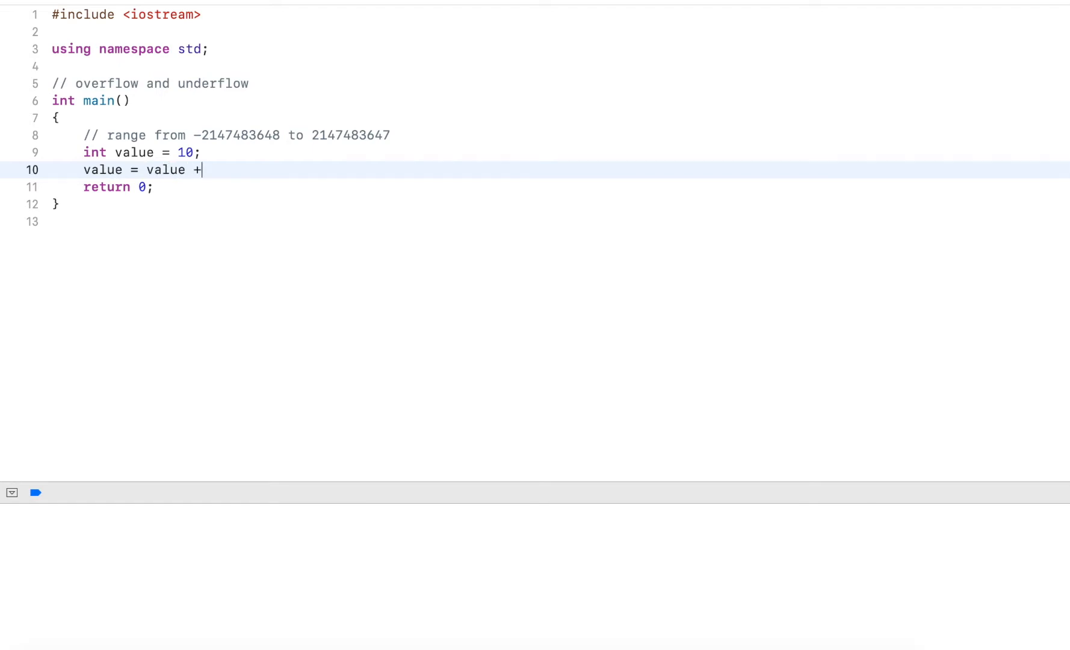
type("1;")
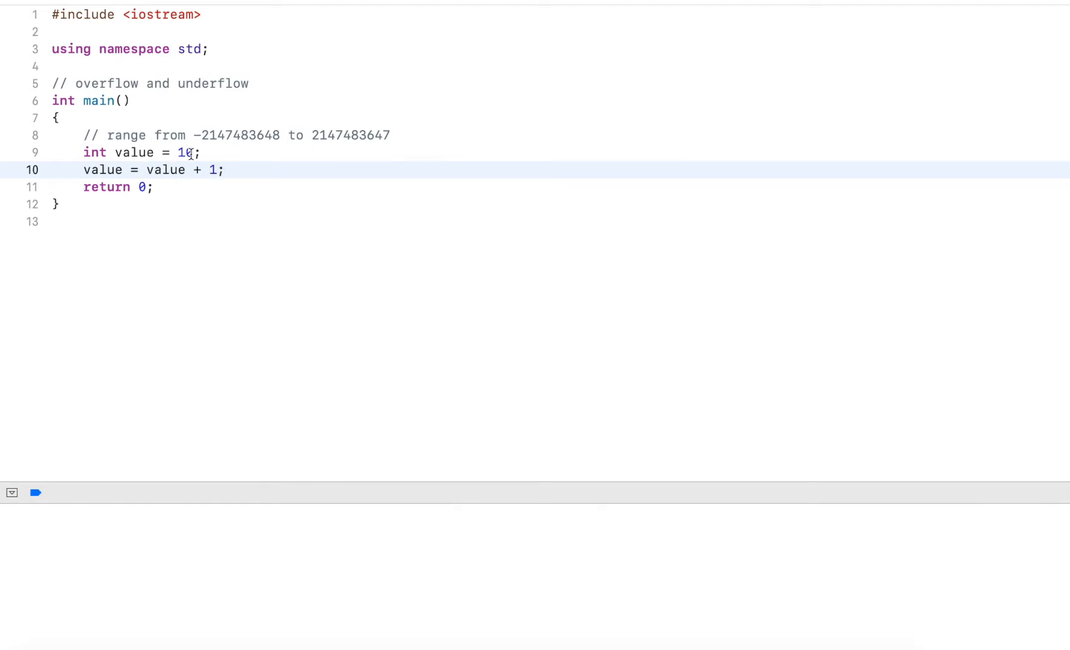
- Point out 10 and value, then annotate the increment line with a '10 + 1' comment
left_click(184, 153)
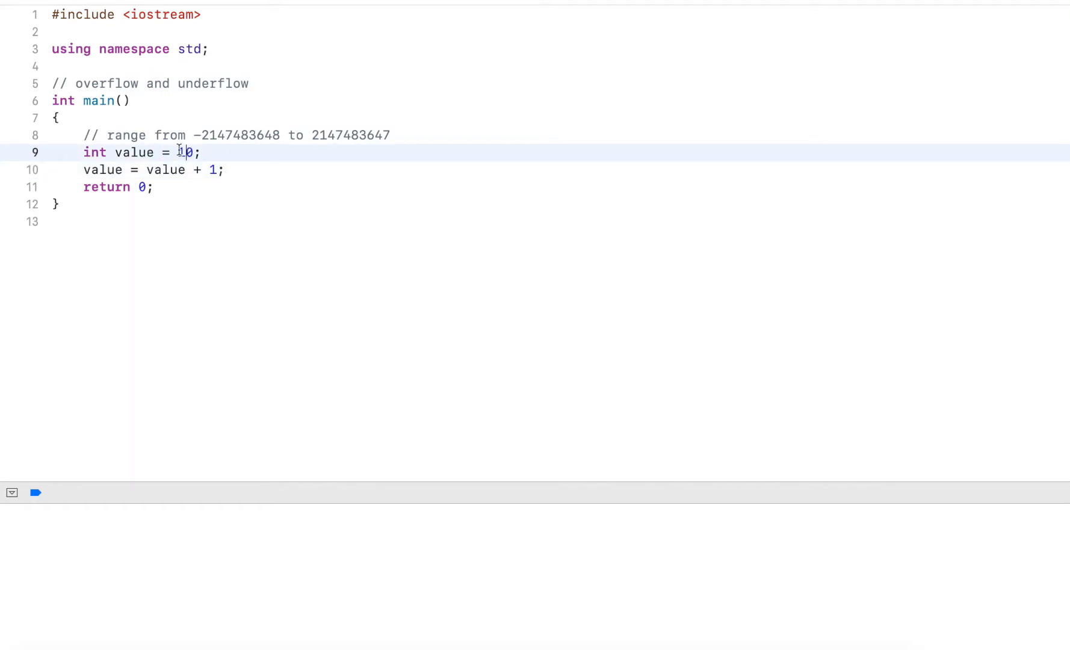
double_click(165, 169)
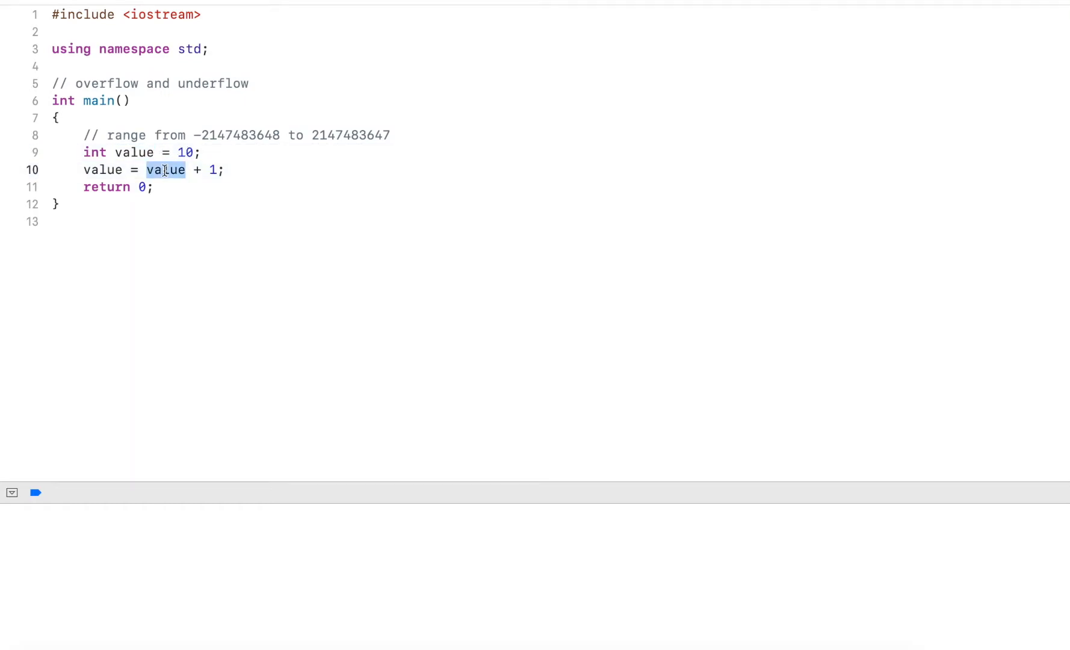
left_click(225, 169)
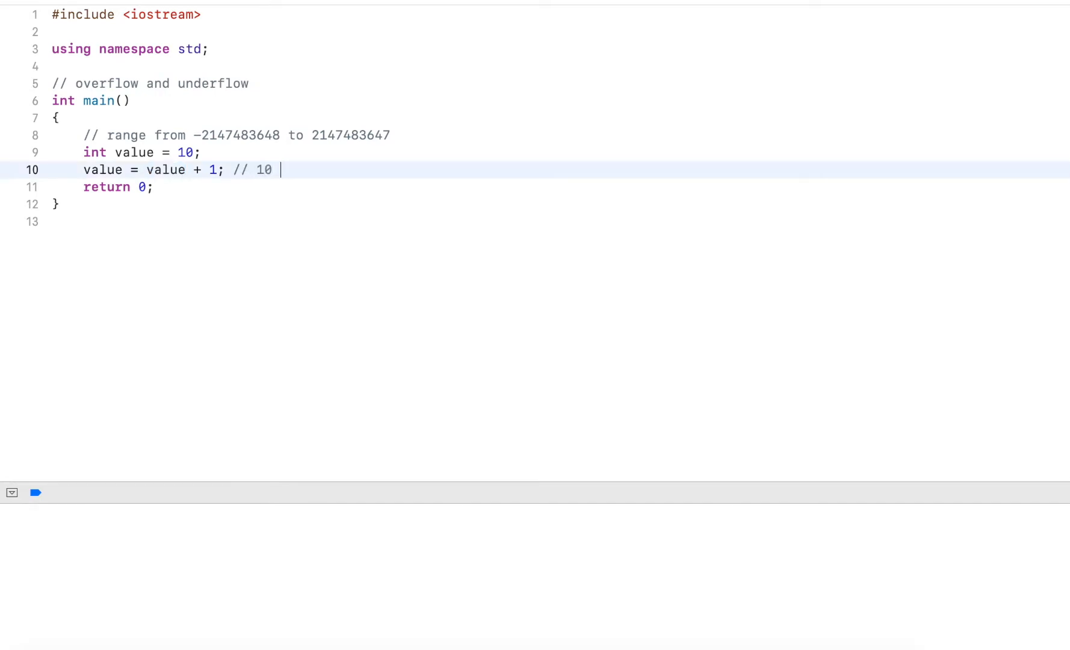
type("+ 1")
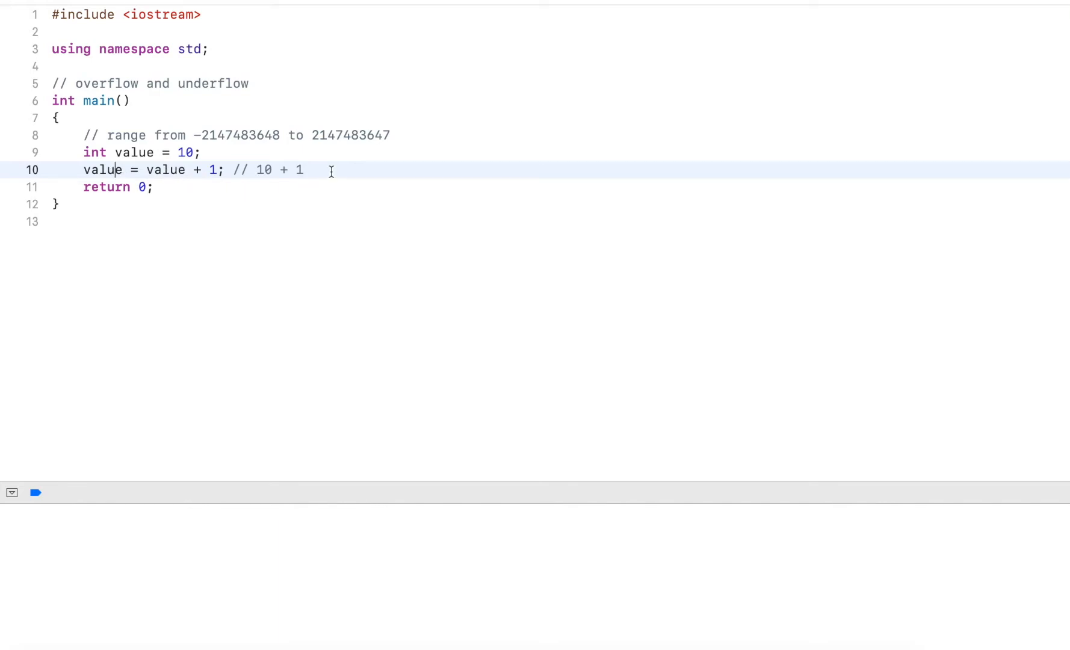
- Add 'cout << value << endl;' followed by a blank line
type("cout")
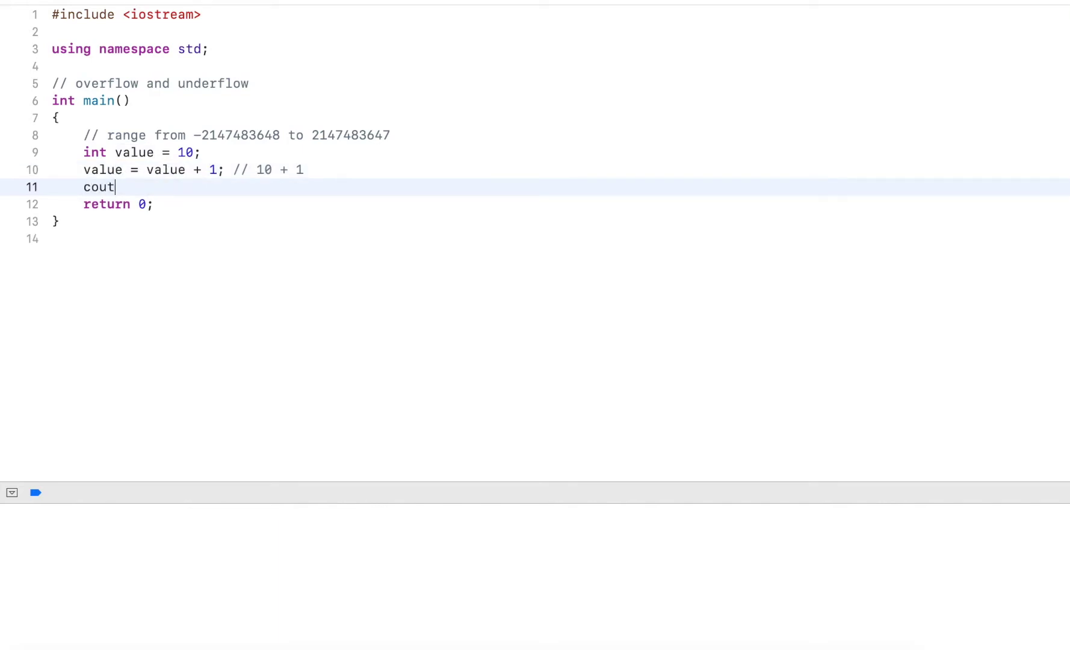
type("<< value <")
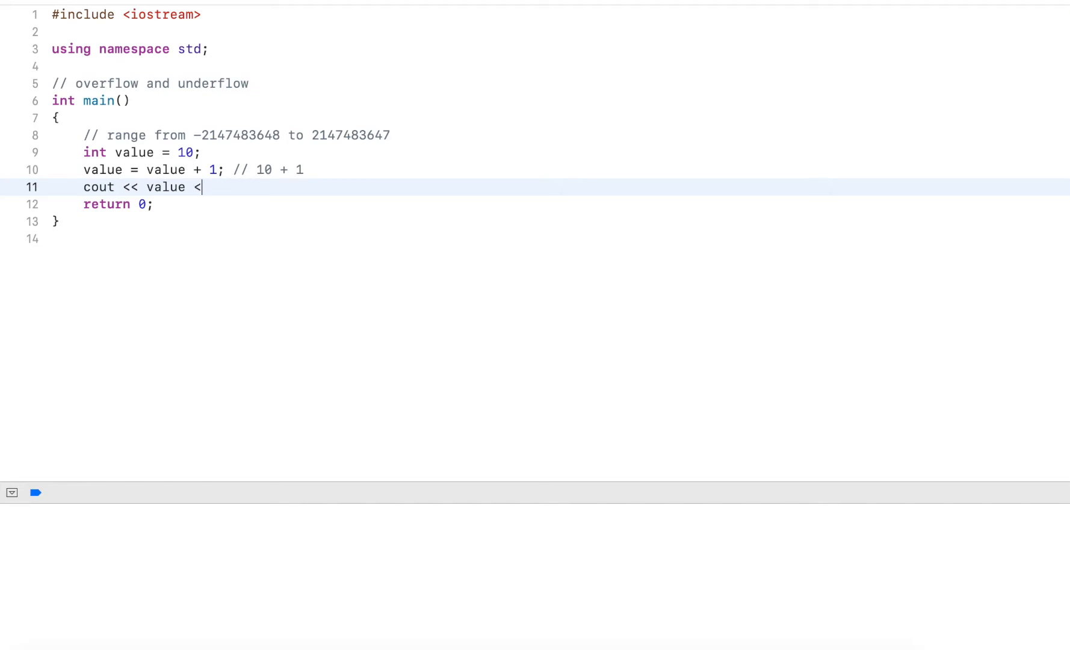
type("< endl;")
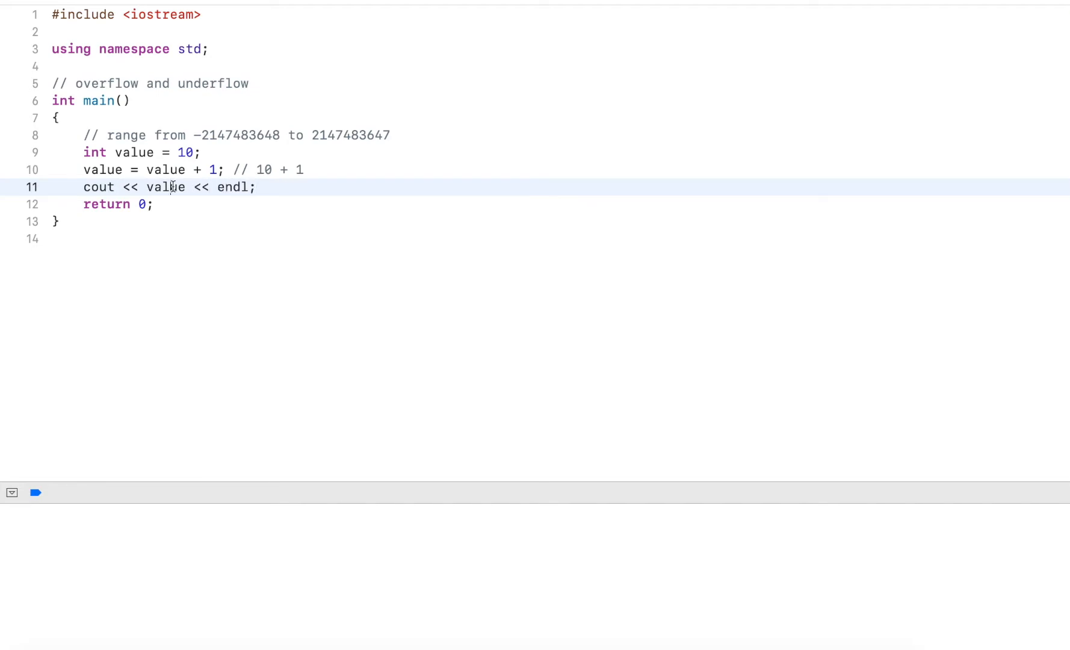
key("Enter")
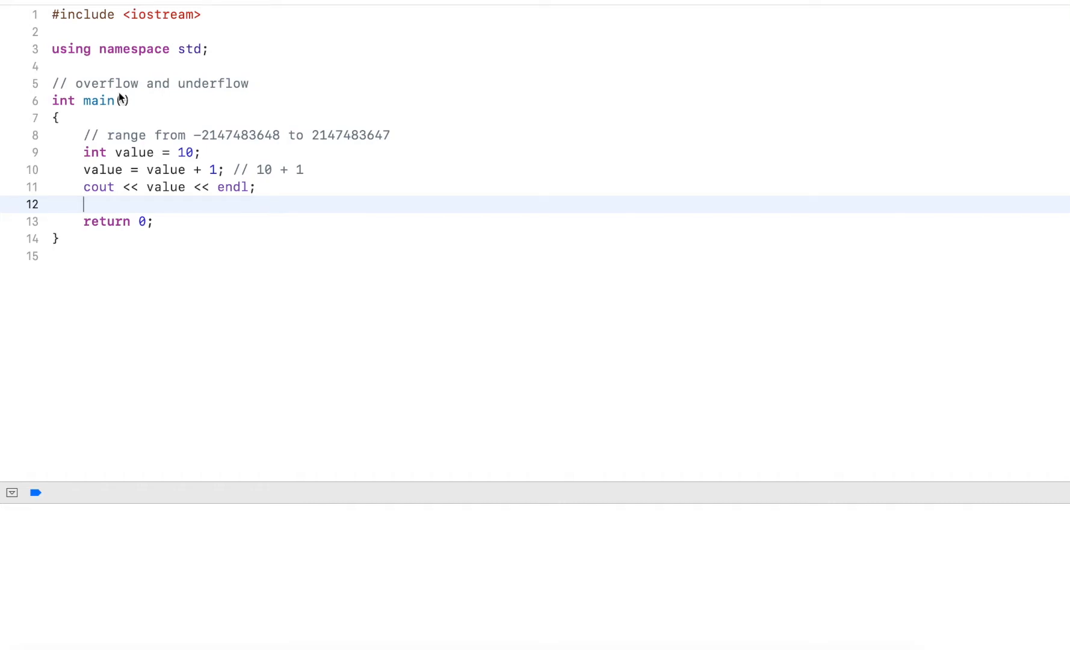
mouse_move(120, 88)
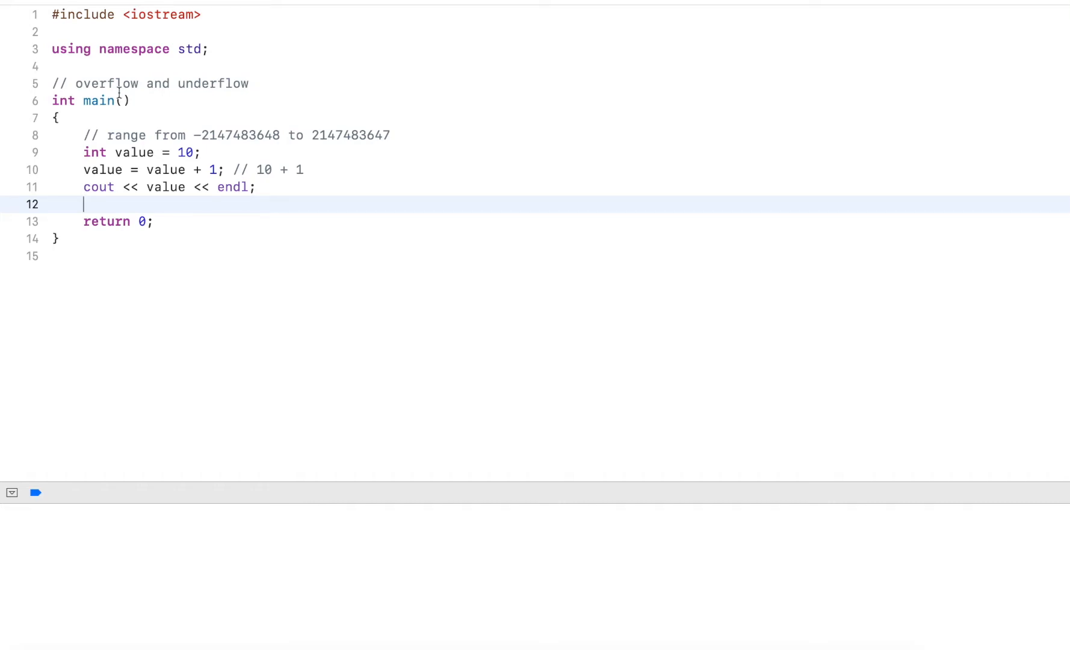
mouse_move(168, 236)
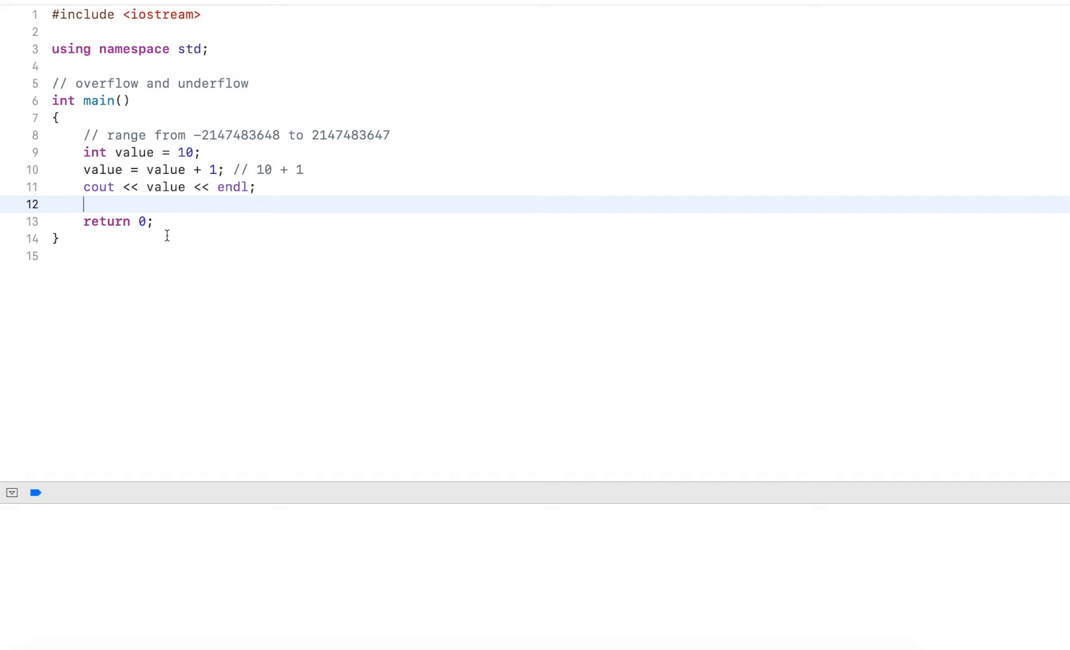
mouse_move(191, 162)
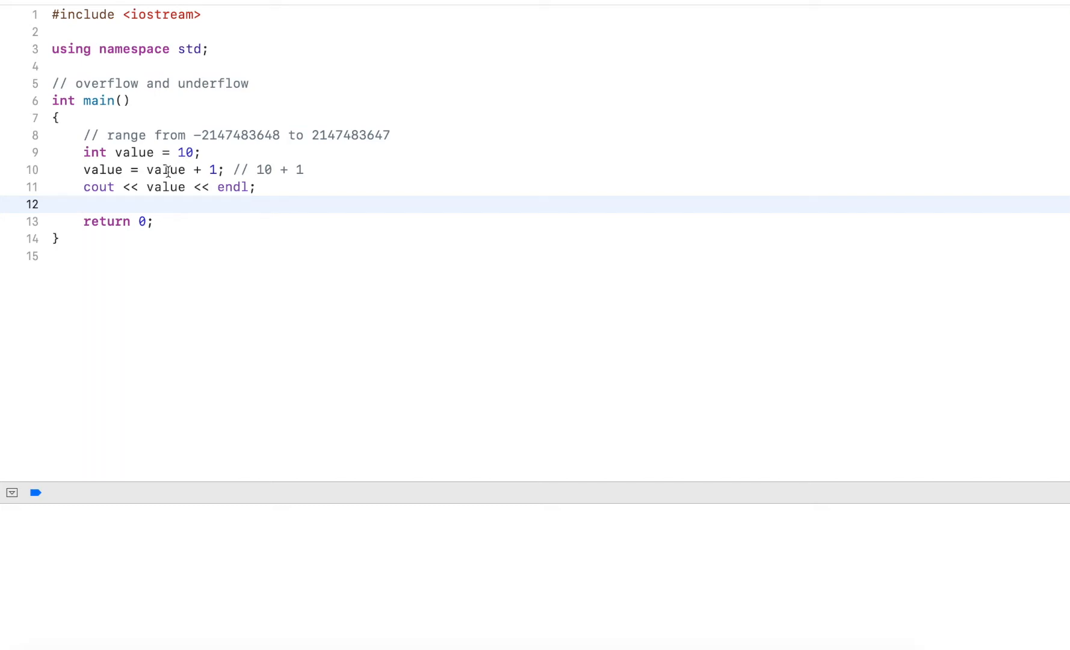
- Build and run the program so the console prints 11
left_click(36, 492)
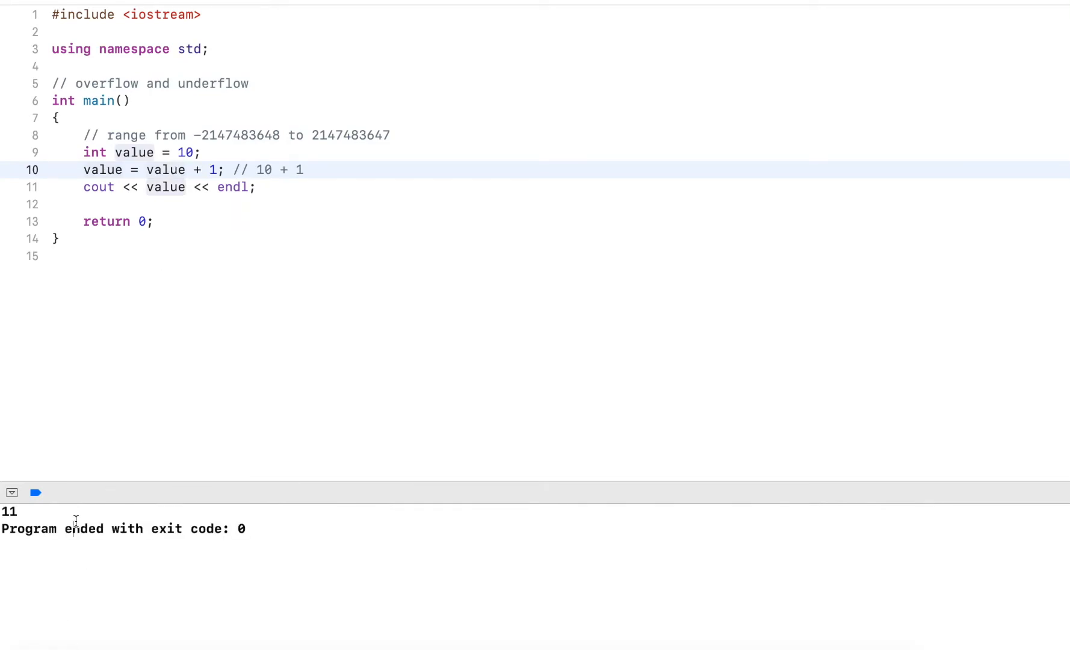
mouse_move(309, 135)
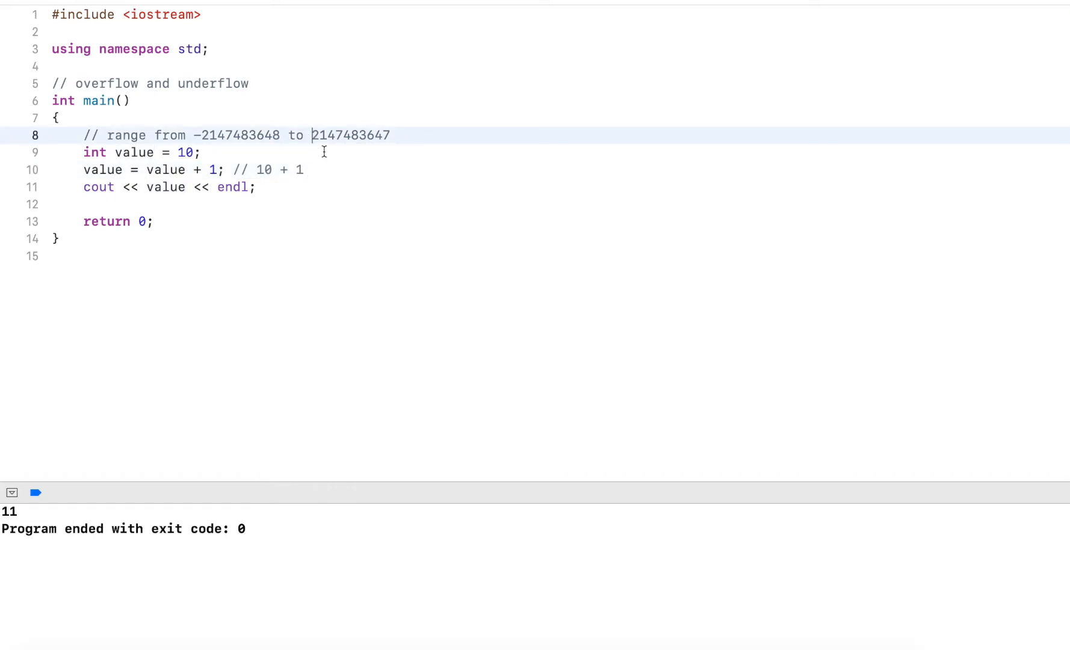
double_click(351, 135)
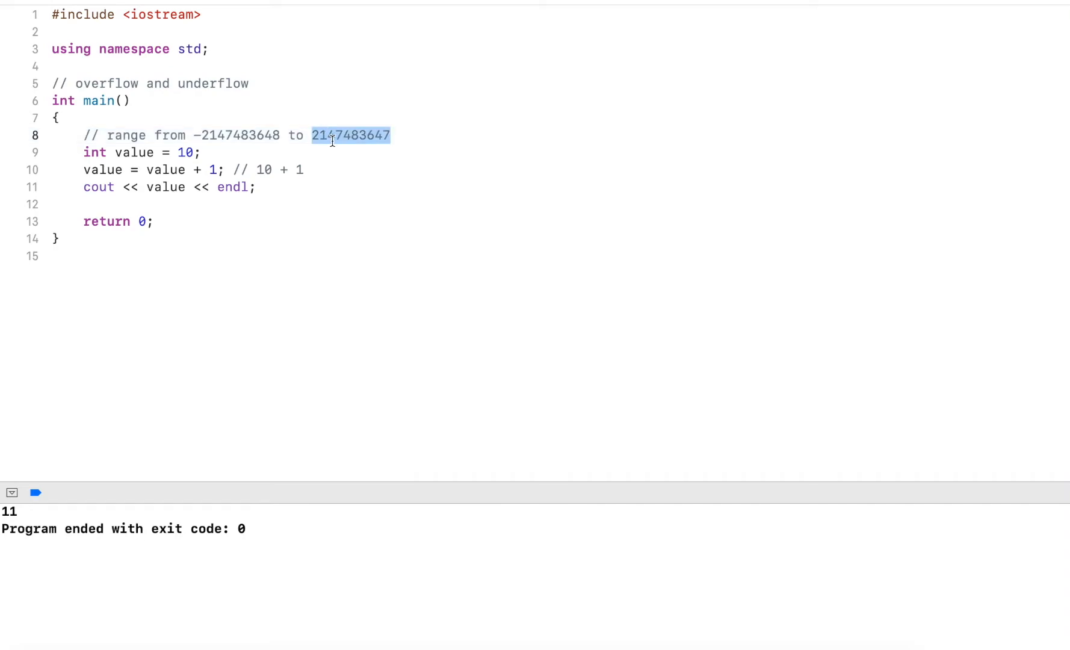
left_click(183, 152)
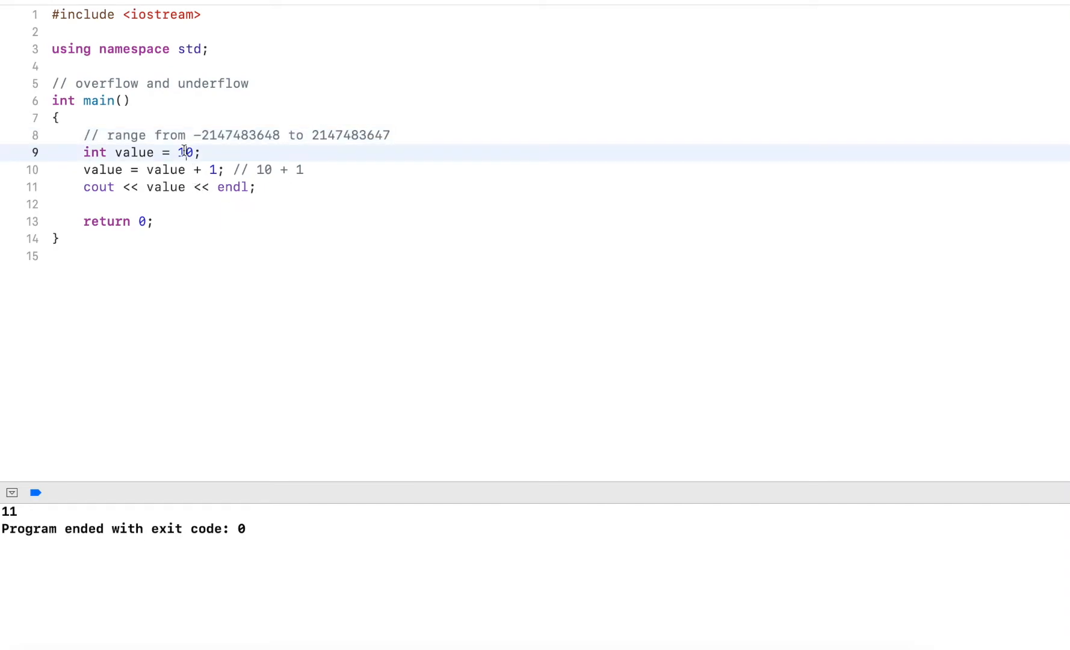
type("2147483647")
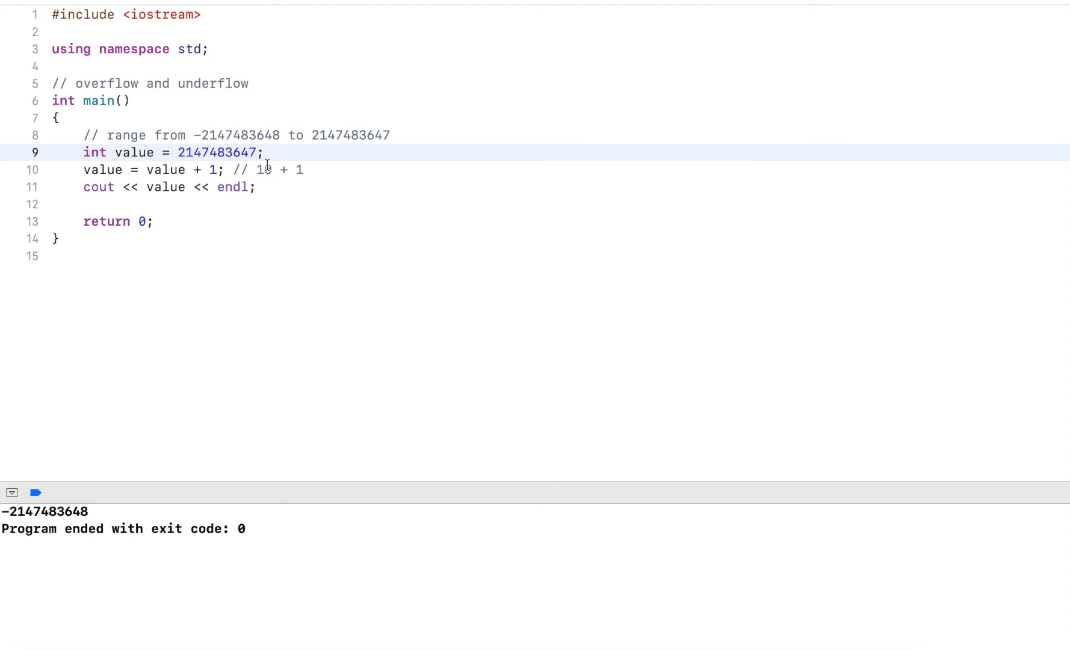
mouse_move(260, 174)
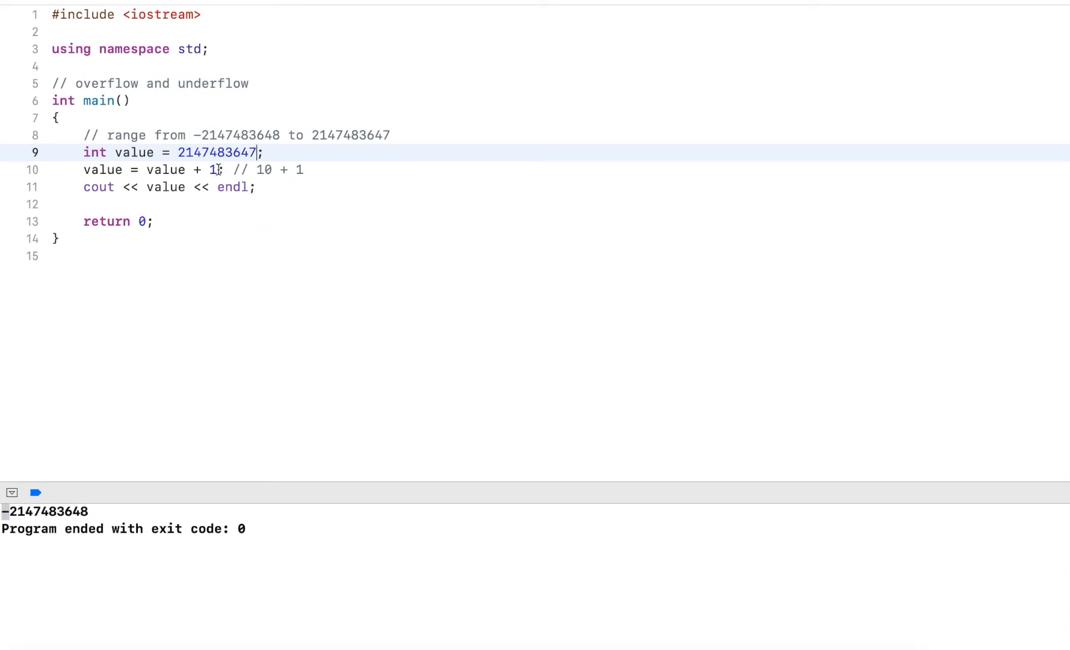
- Change the increment to + 2 and point out the maximum in the range comment
type("2")
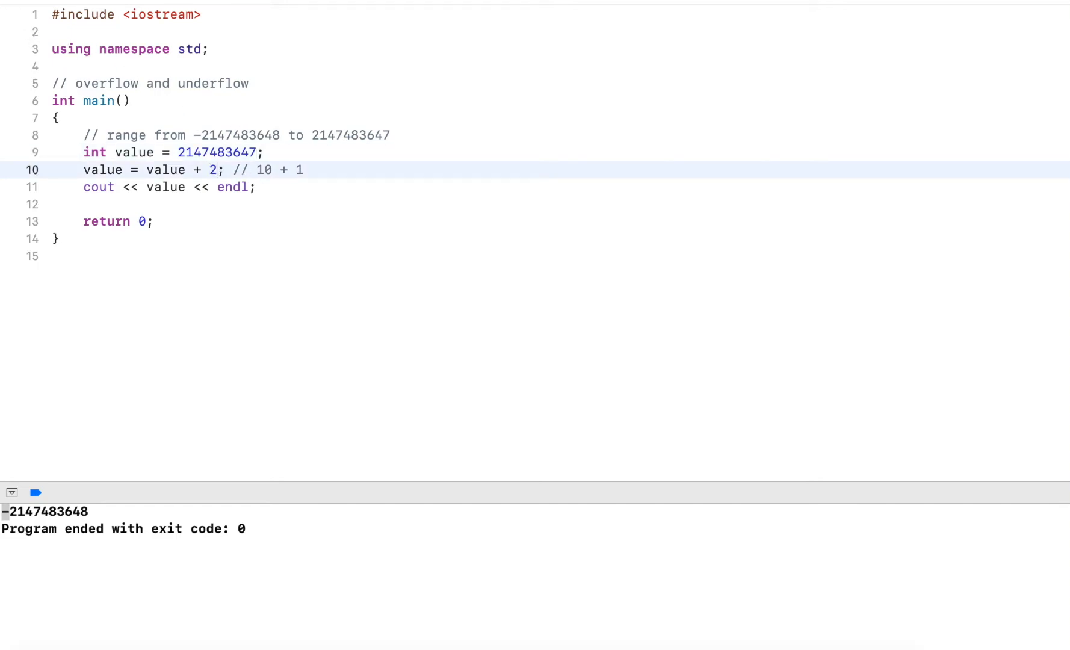
mouse_move(406, 491)
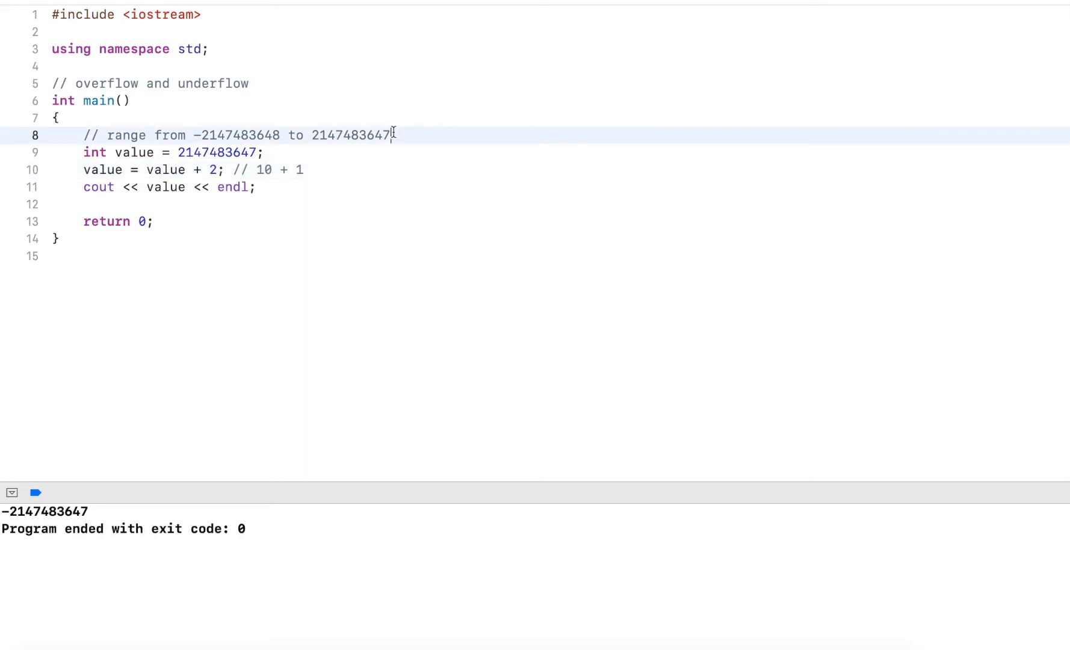
double_click(351, 134)
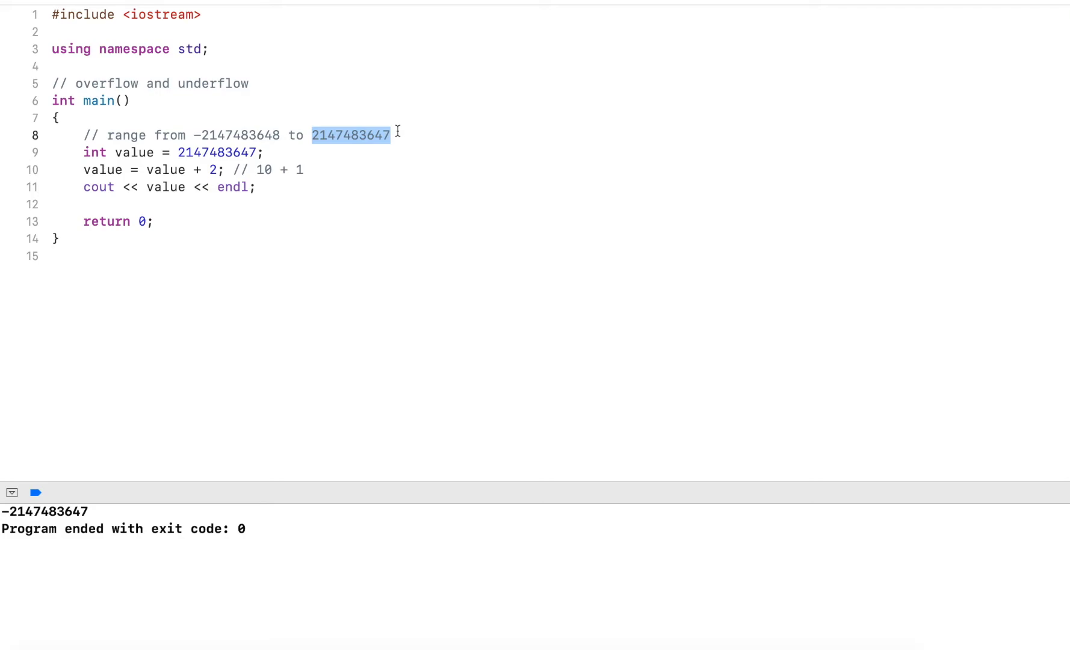
left_click(235, 135)
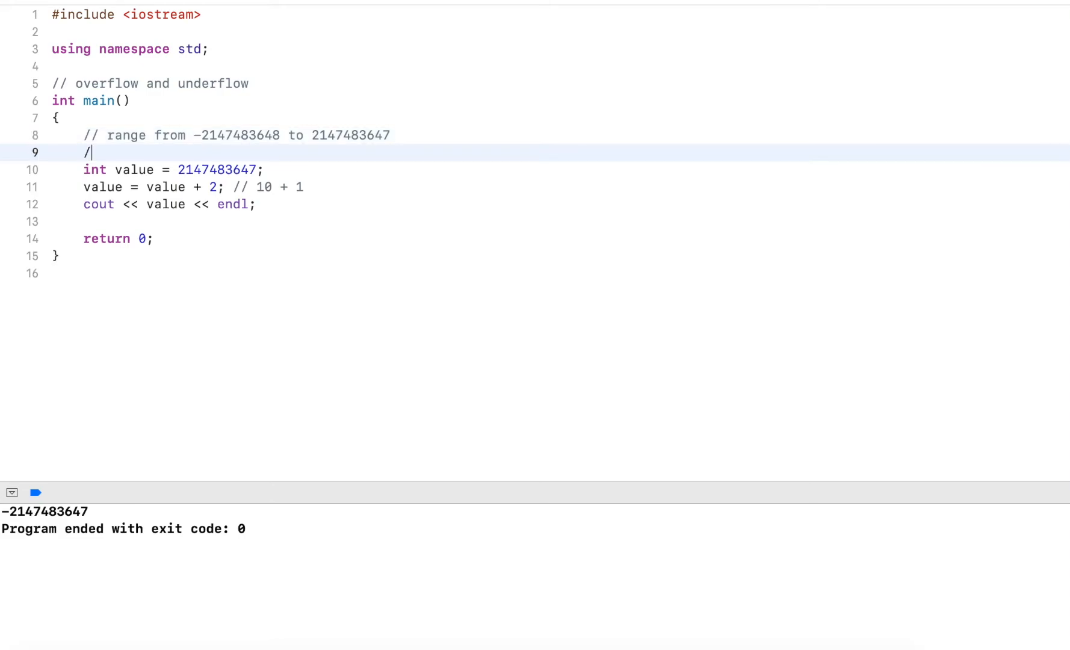
- Add a second comment sketching the int range as |----- 0 -----|
type("/            |-----------")
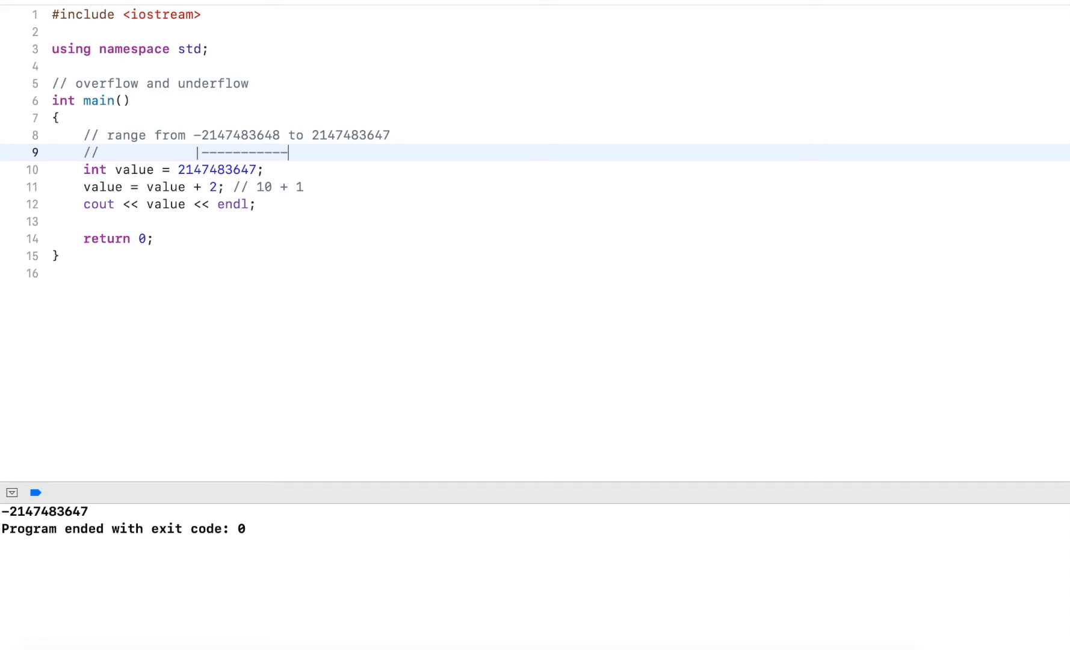
type("0 -----|")
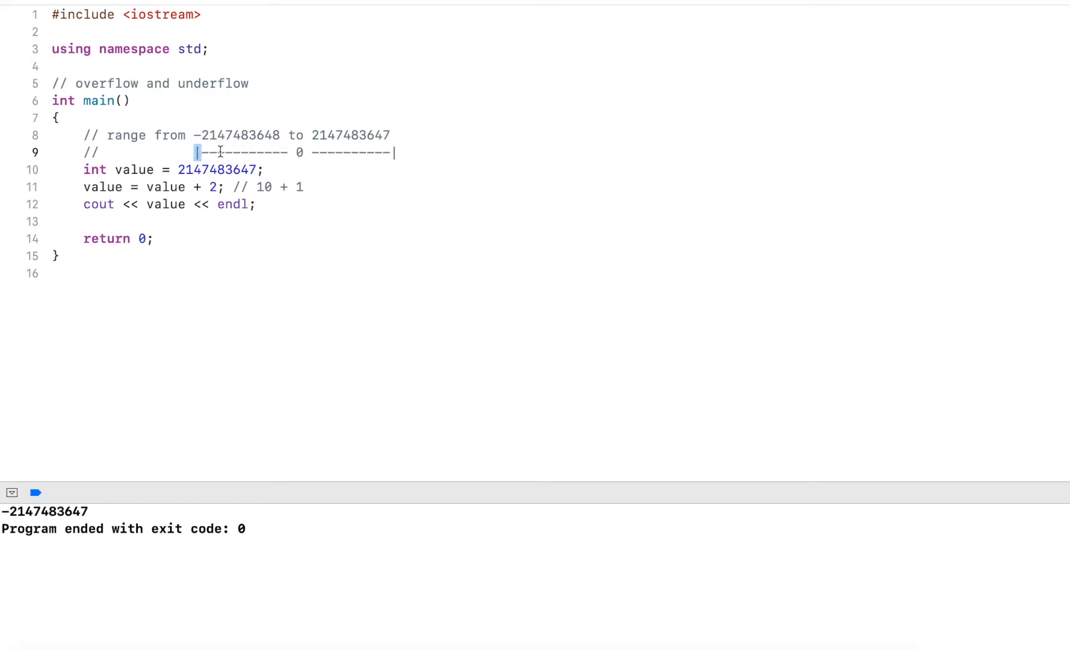
mouse_move(293, 152)
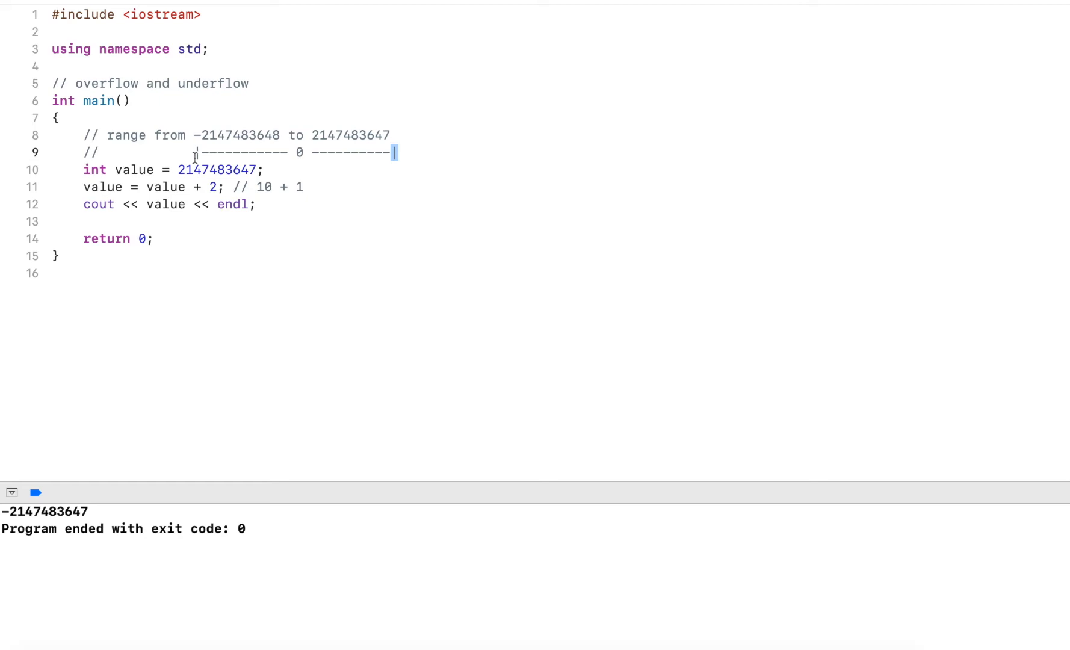
mouse_move(192, 269)
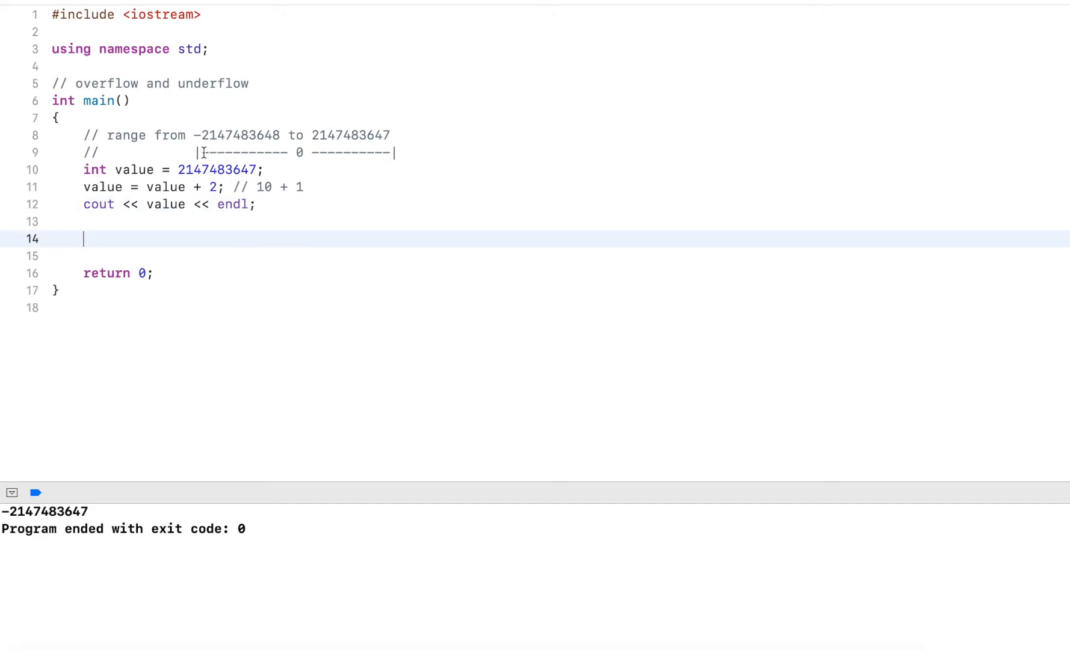
left_click(198, 153)
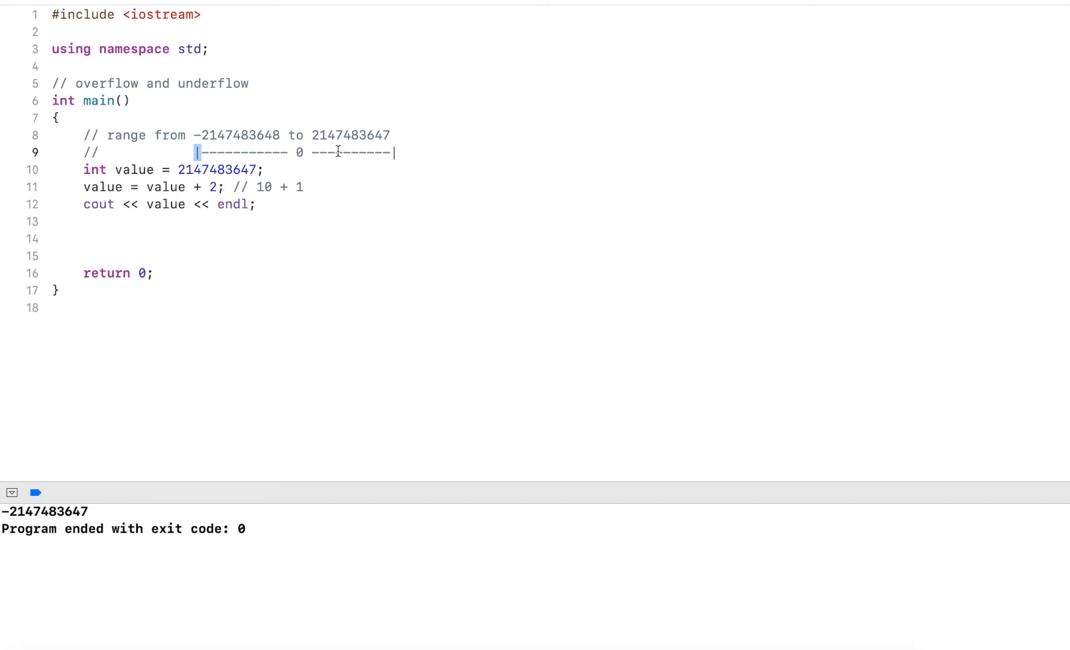
left_click(241, 239)
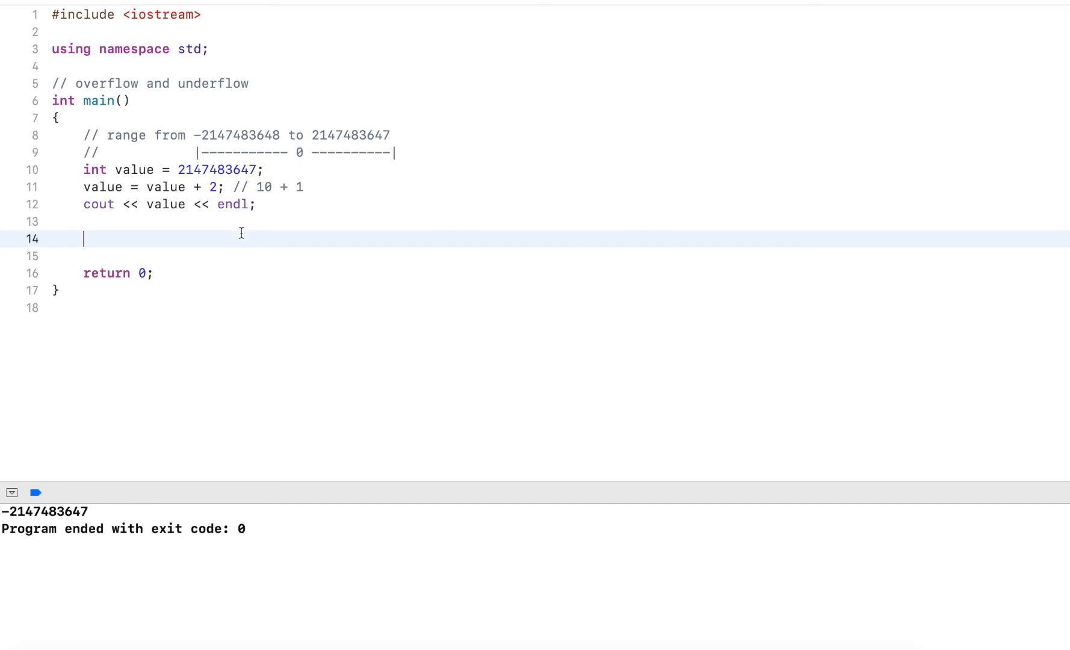
type("value =")
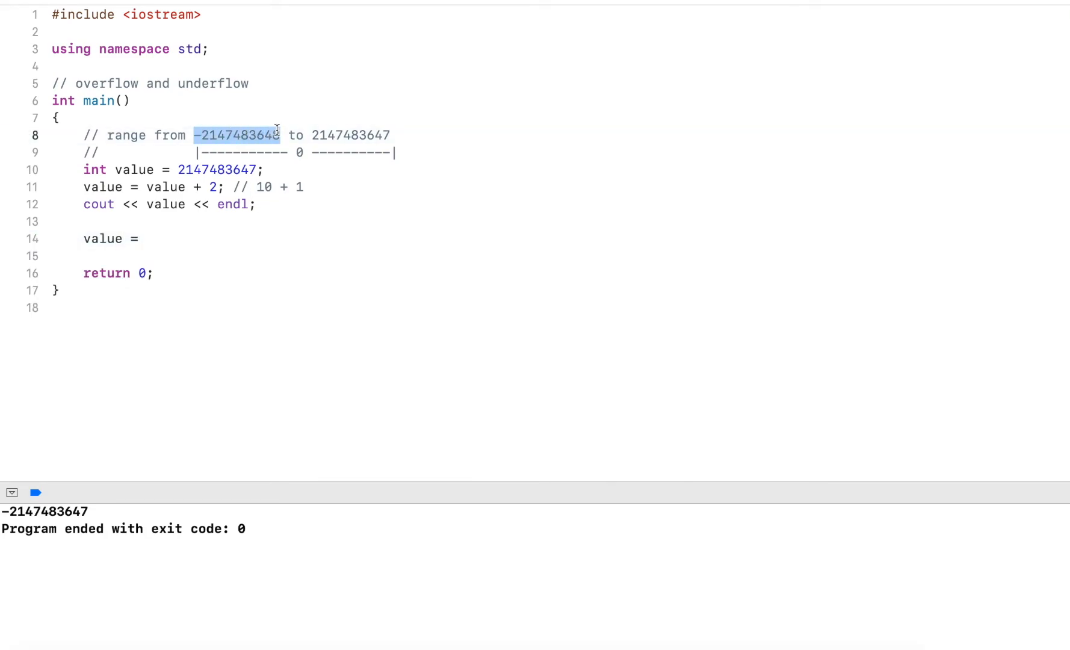
type("2147483647")
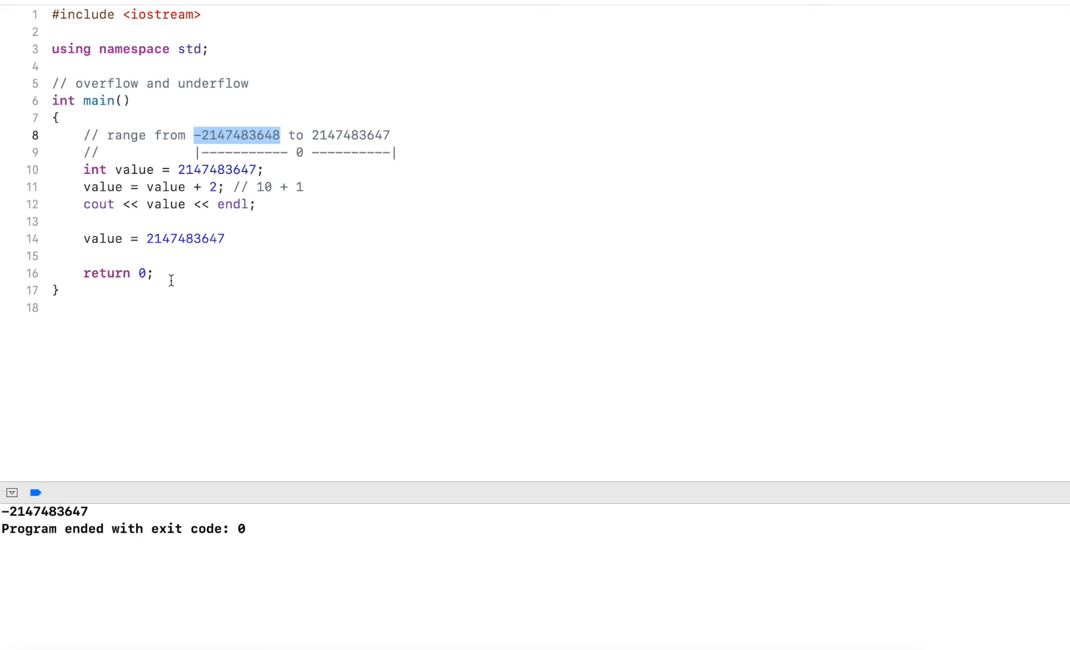
type("-2147483648;")
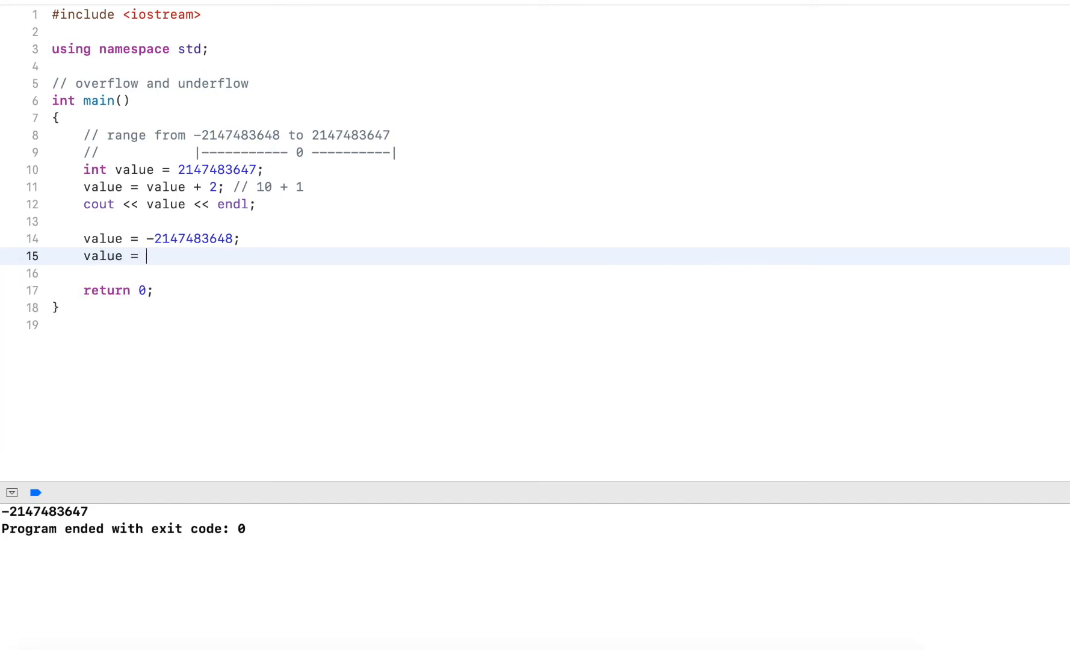
- Subtract 1 from value and print it with 'cout << value << endl;'
type("value - 1;")
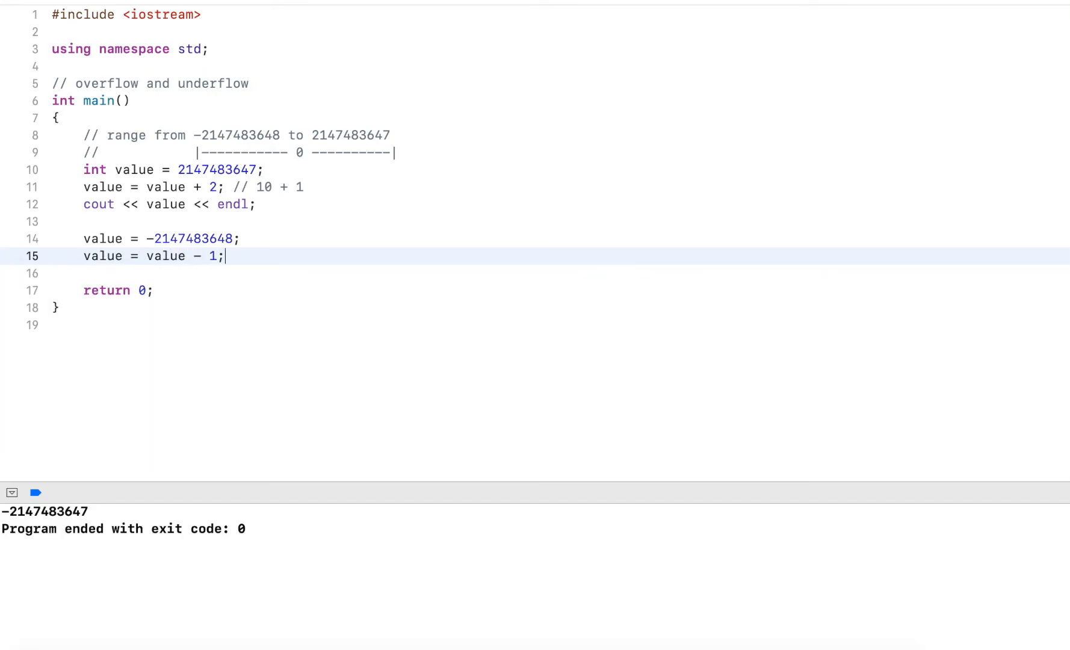
key("Return")
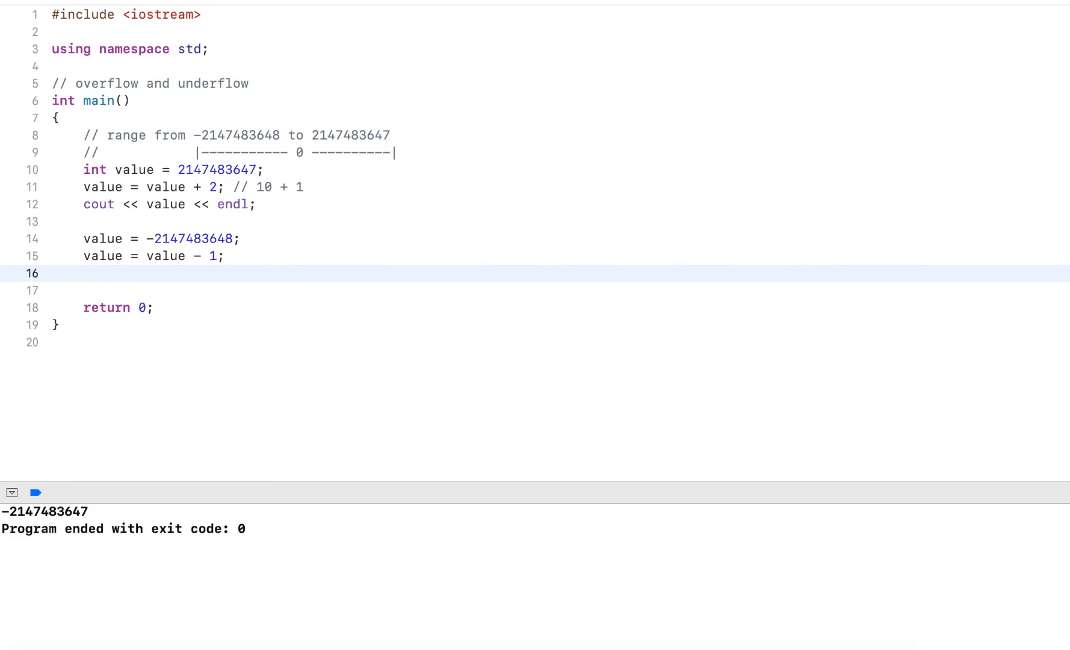
type("cout << value <")
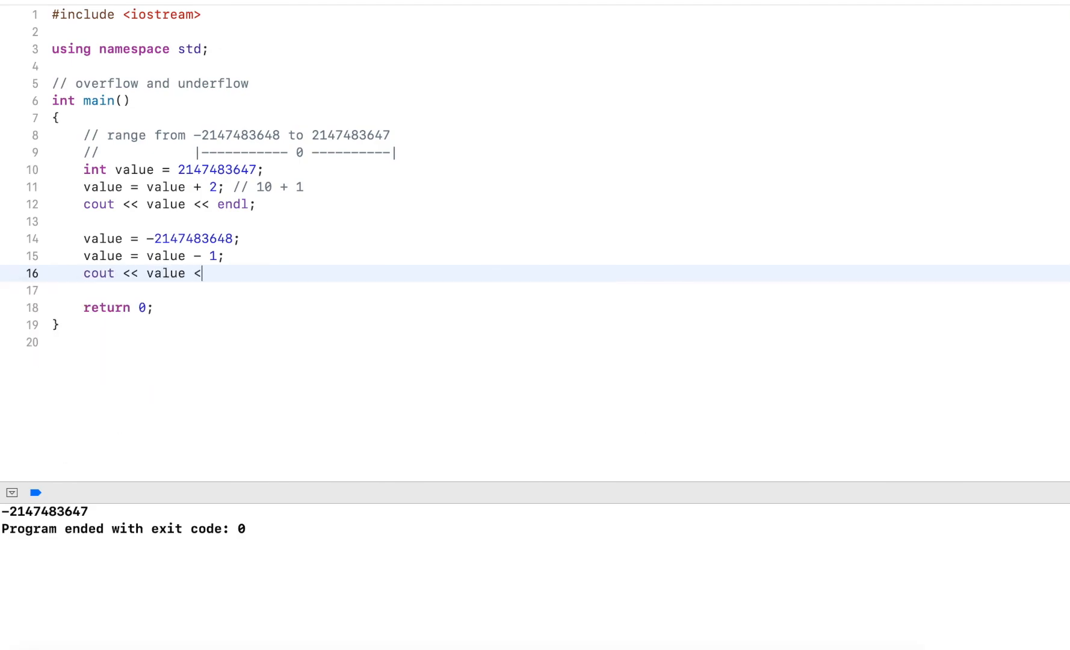
type("< endl;")
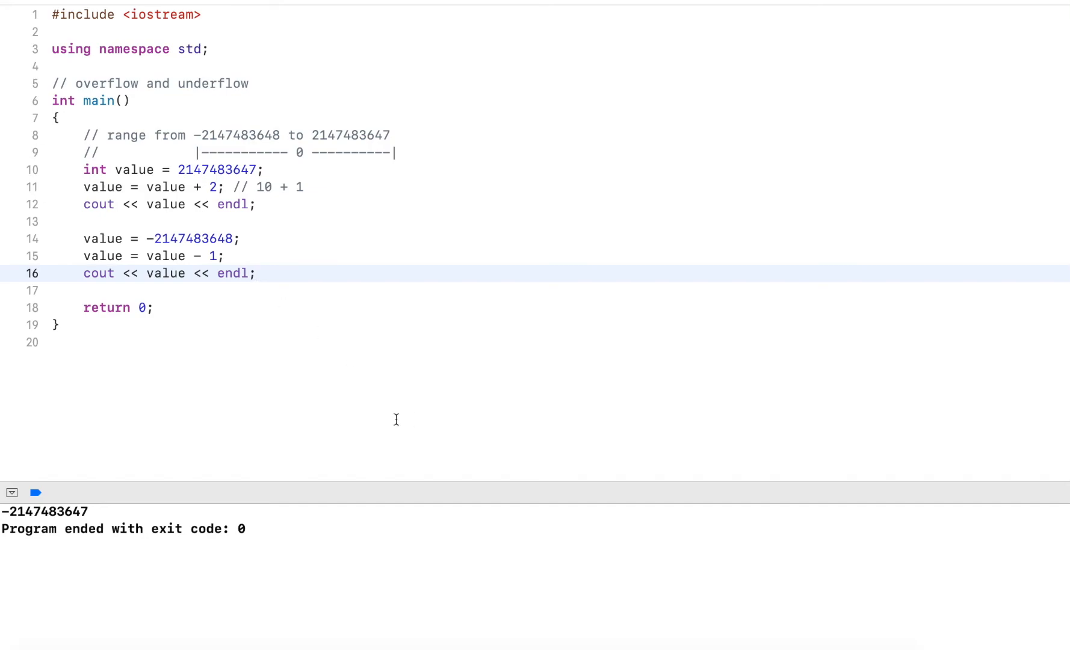
double_click(165, 204)
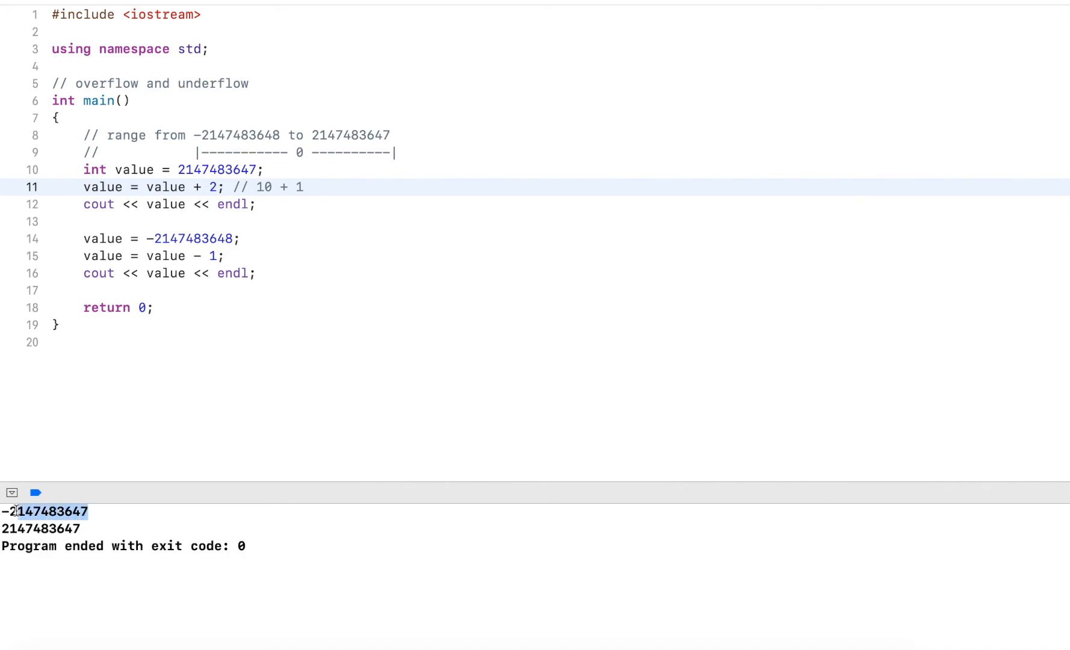
left_click(217, 239)
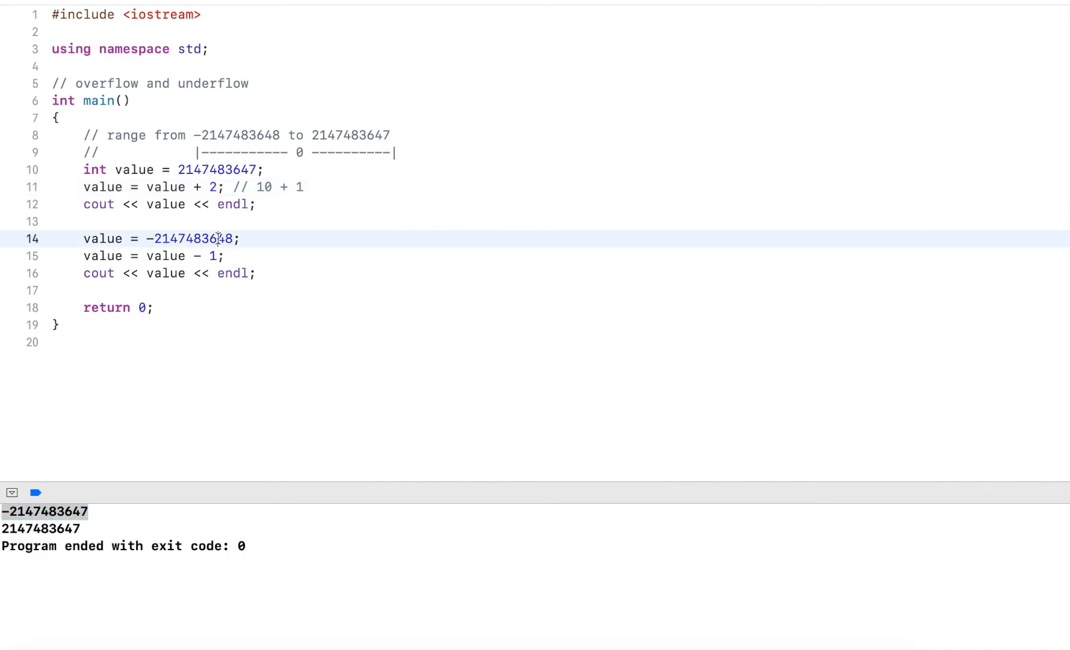
double_click(194, 238)
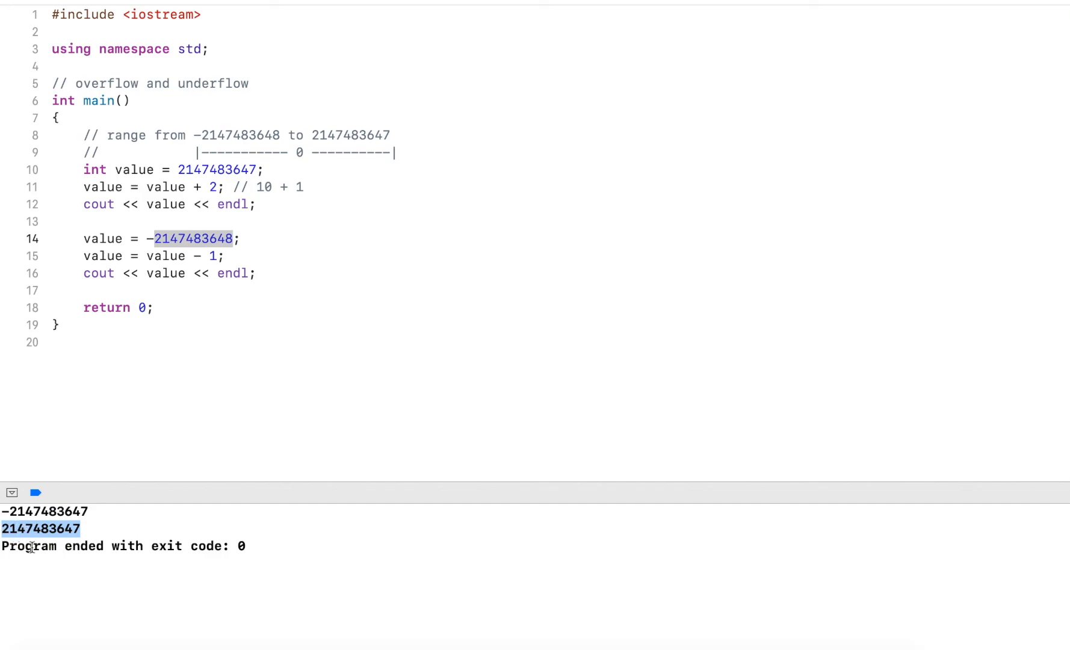
mouse_move(391, 136)
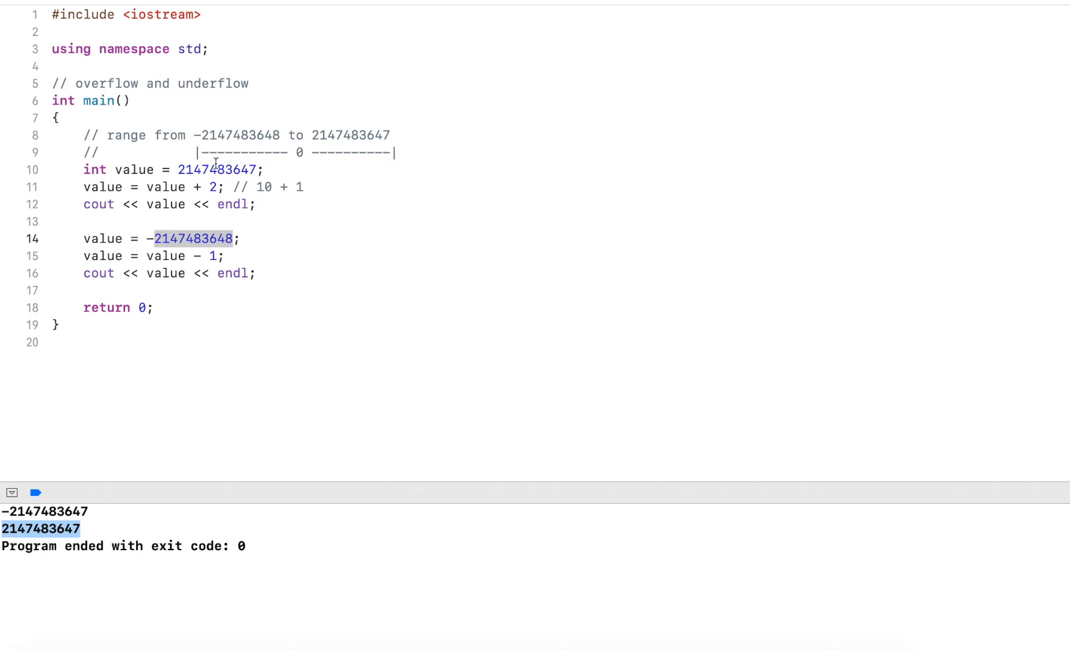
mouse_move(343, 449)
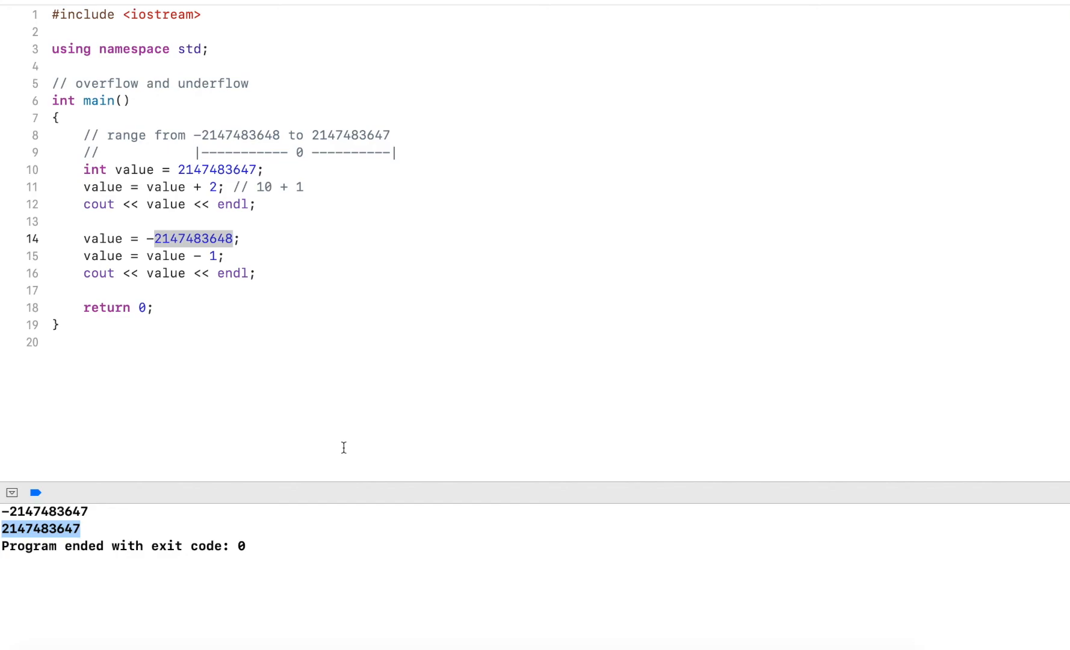
mouse_move(743, 10)
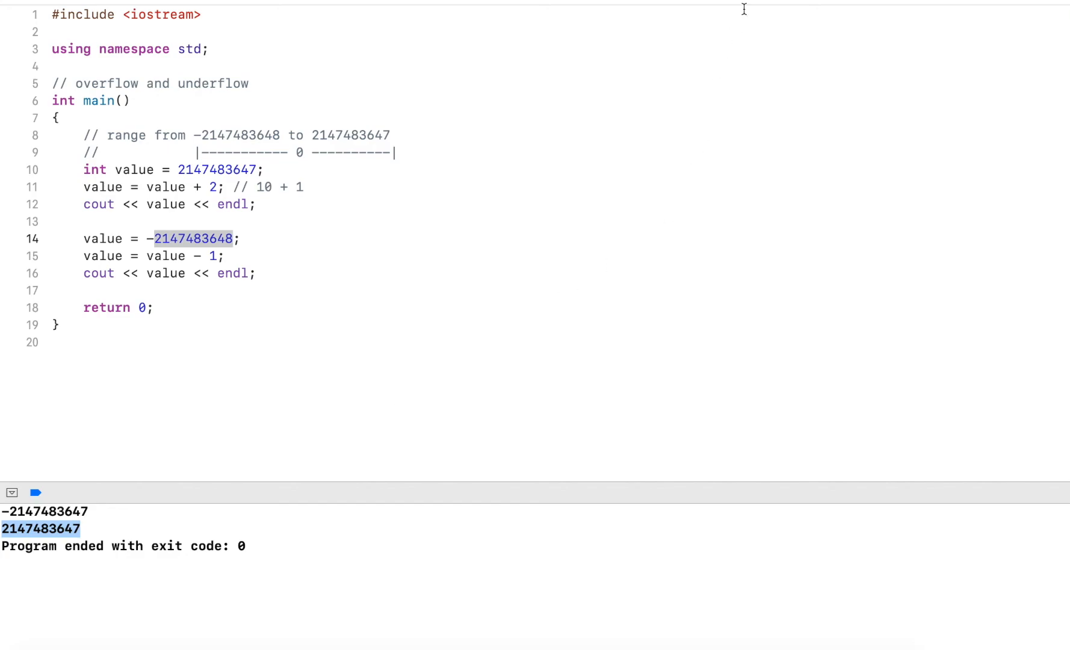